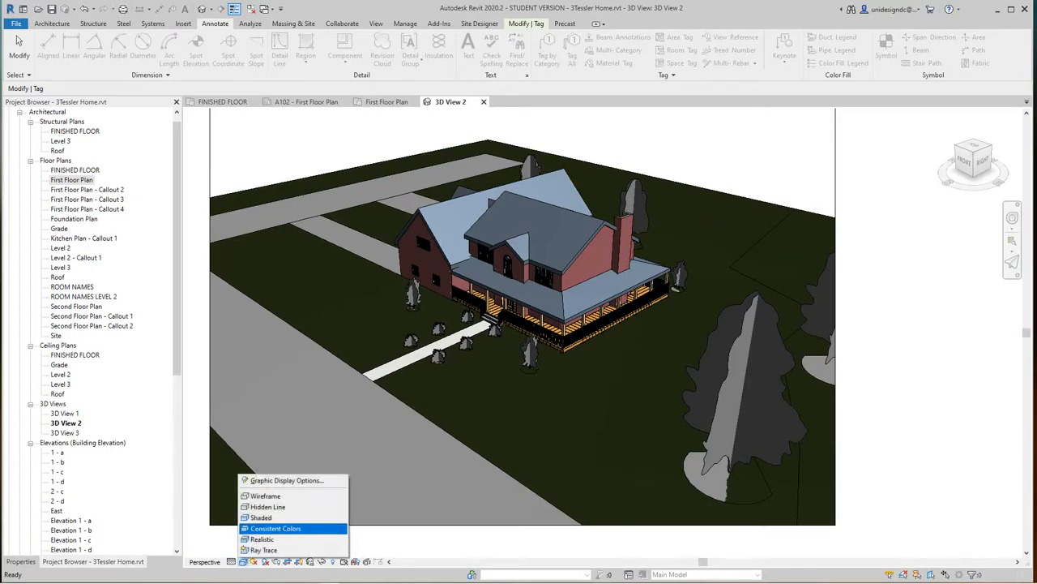
# Switch from the 3D house view to the First Floor Plan in the Project Browser.
pyautogui.click(276, 528)
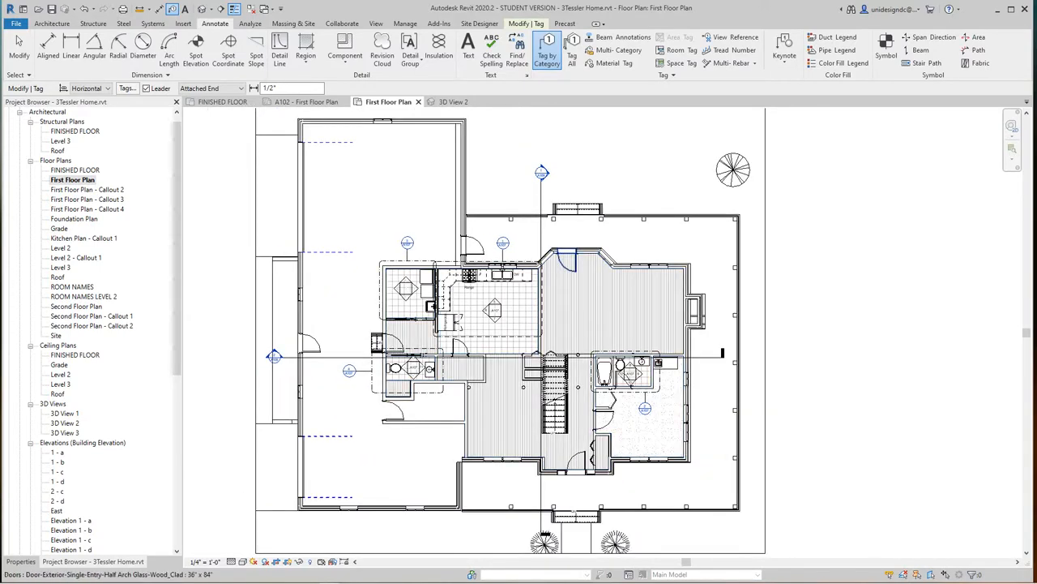
# Tag a door, agree to load a tag, and load Door Tag.rfa into the project.
pyautogui.click(548, 50)
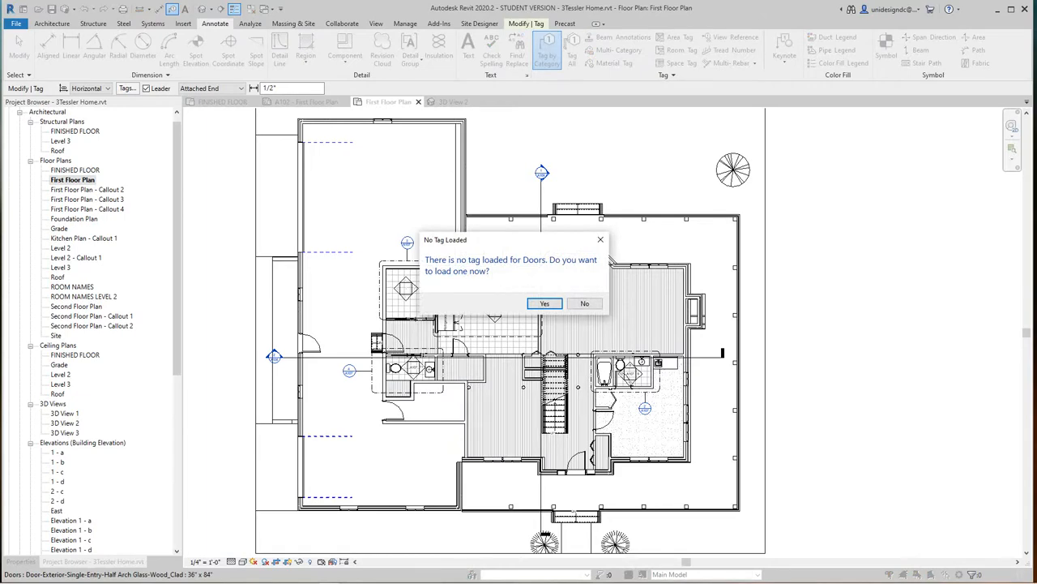
pyautogui.click(545, 303)
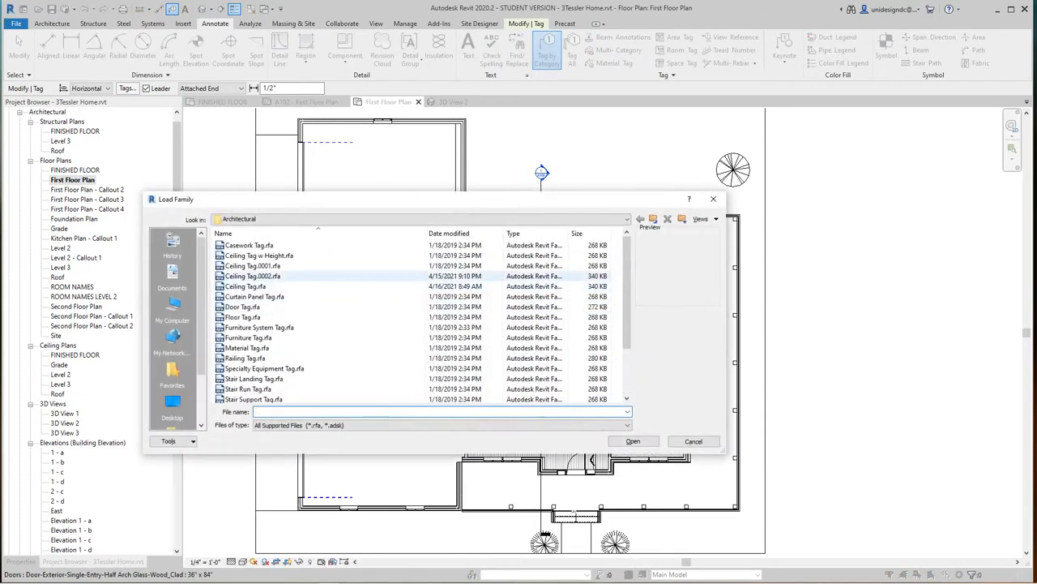
pyautogui.scroll(-3)
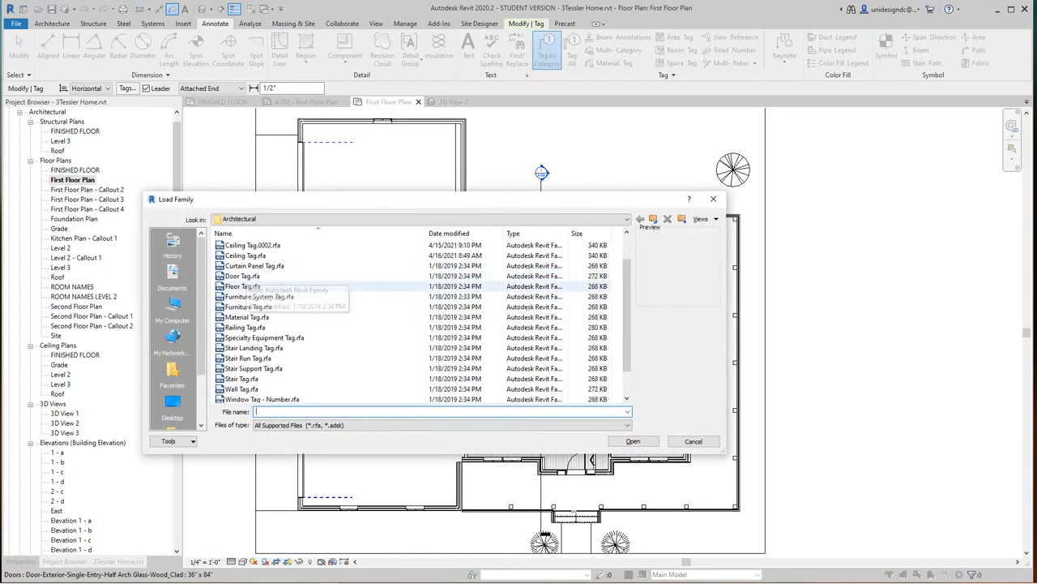
pyautogui.click(242, 276)
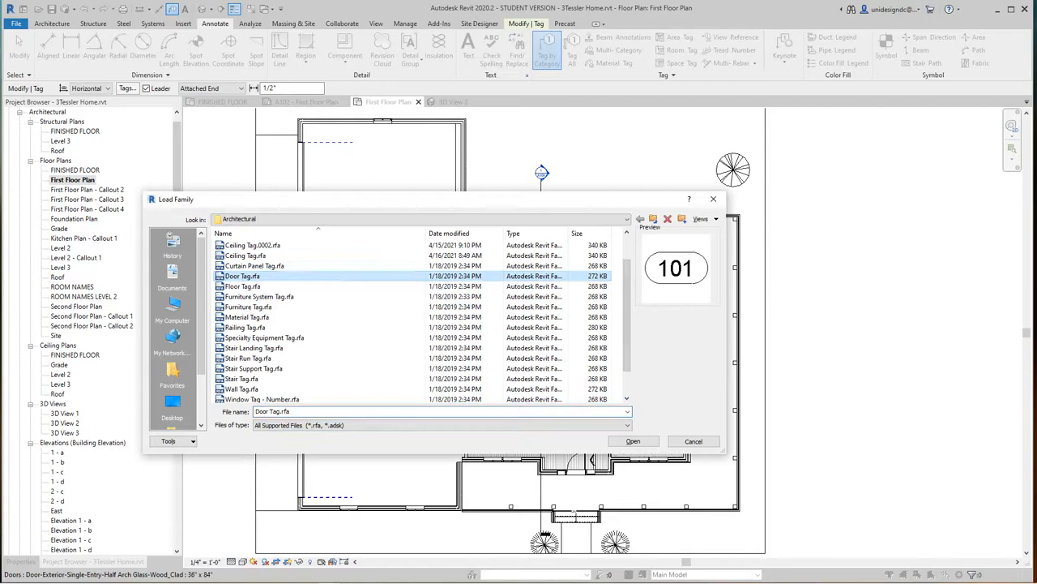
pyautogui.click(632, 441)
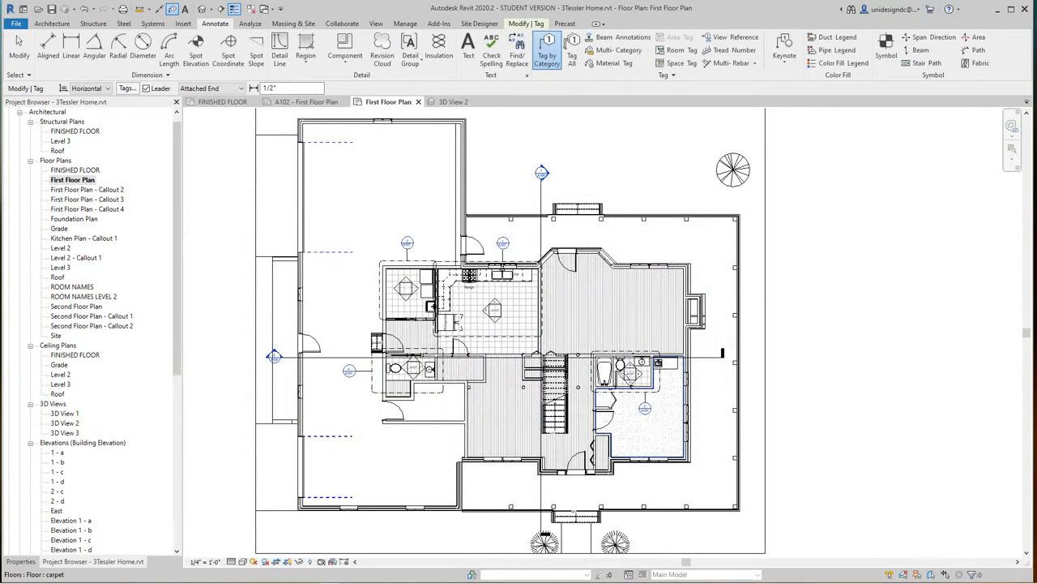
pyautogui.click(629, 375)
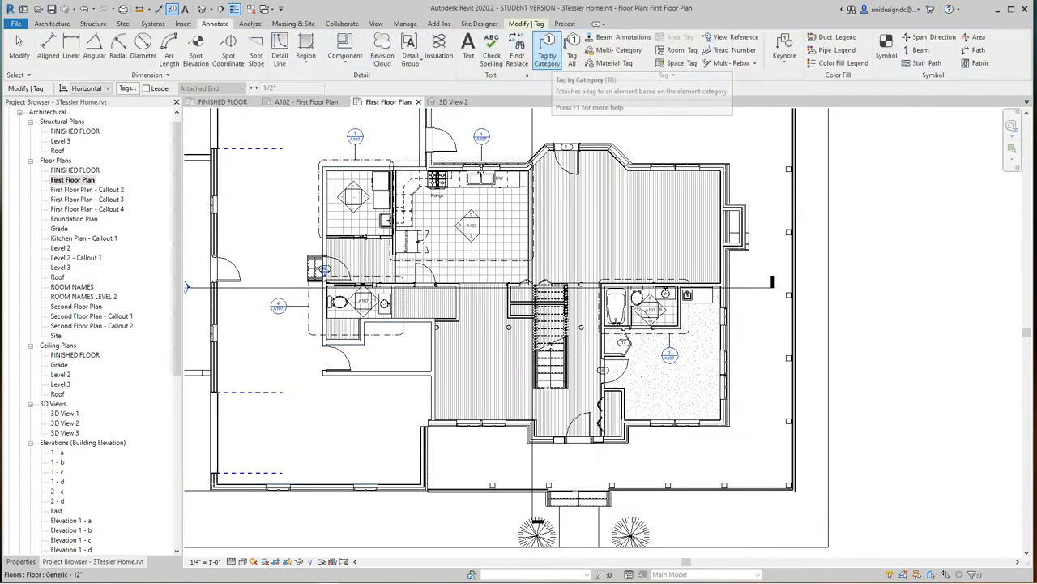
# Tag all untagged doors in the view using Tag All Not Tagged with Door Tags ticked.
pyautogui.click(572, 49)
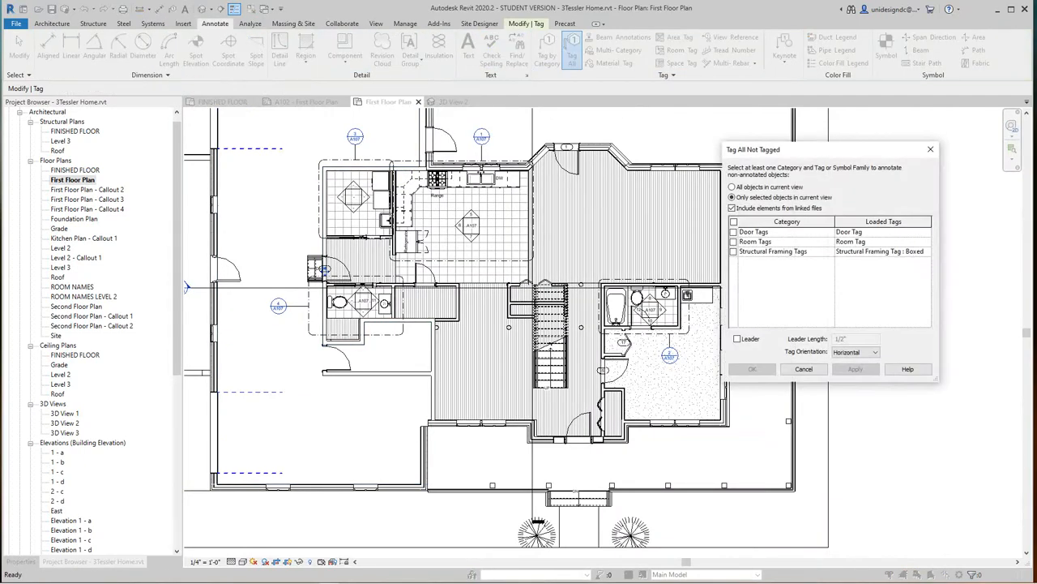
pyautogui.click(735, 221)
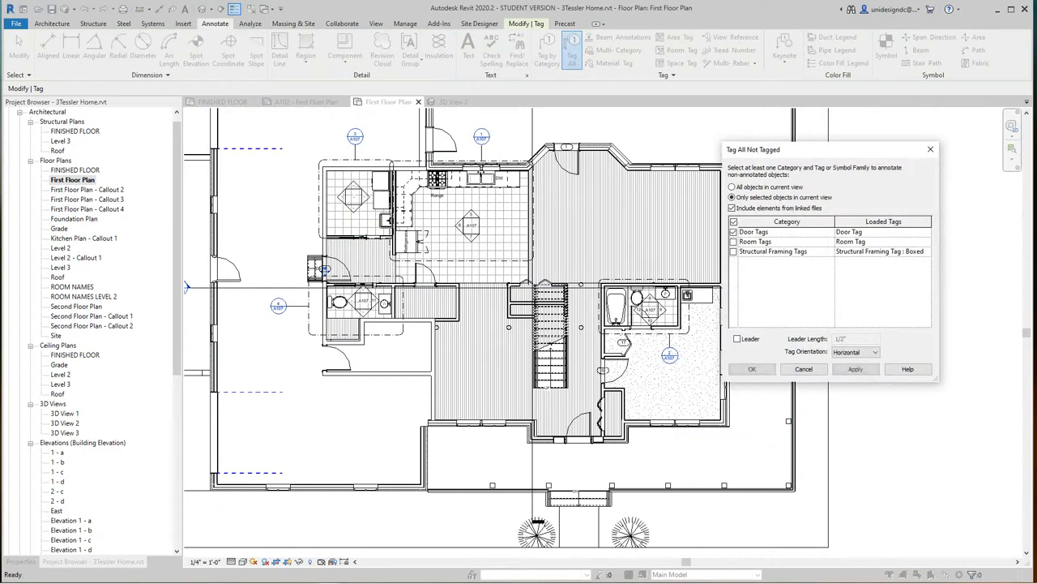
pyautogui.click(732, 239)
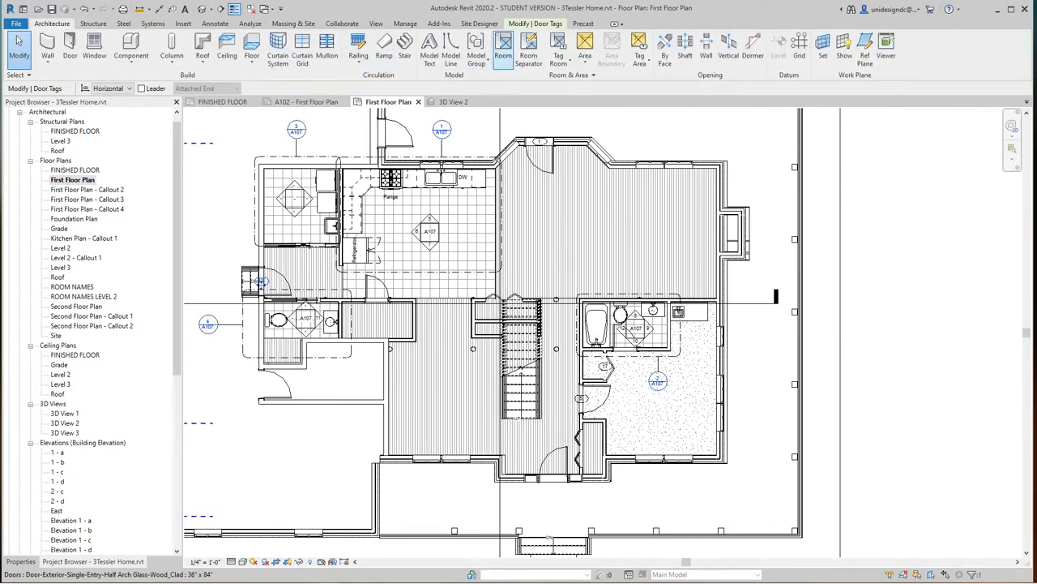
pyautogui.click(214, 23)
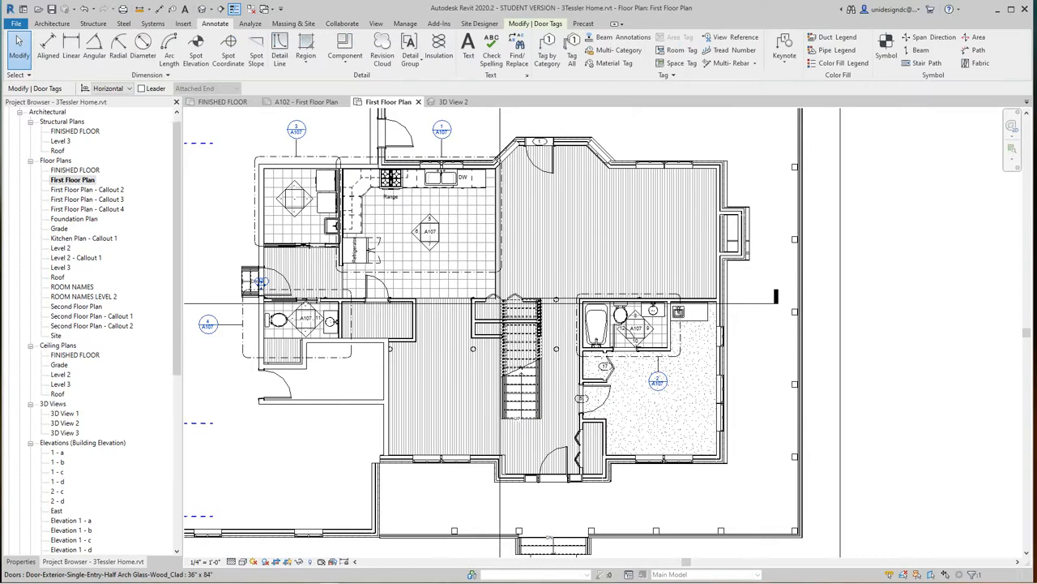
pyautogui.click(548, 50)
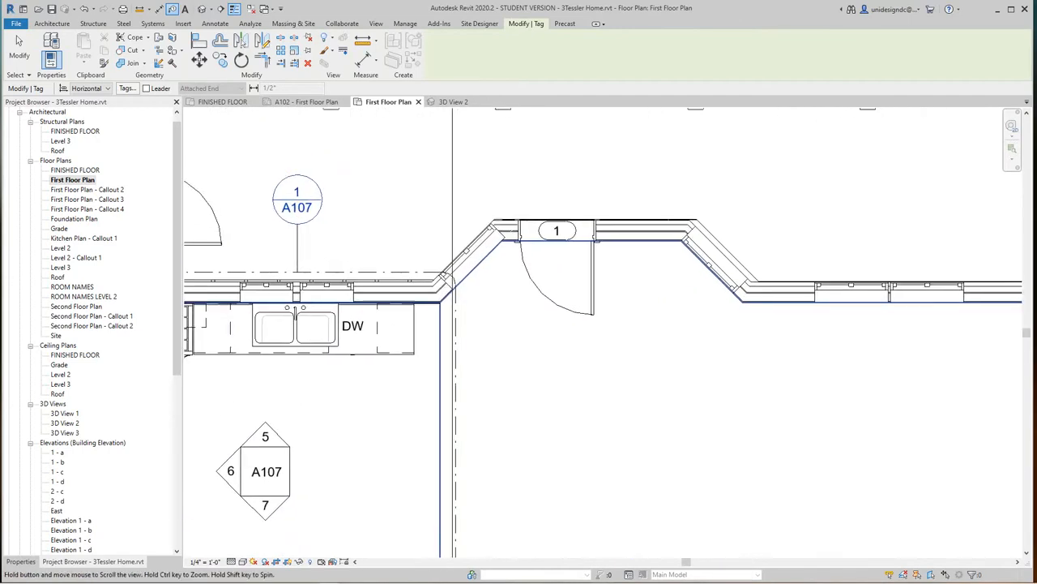
pyautogui.scroll(-3)
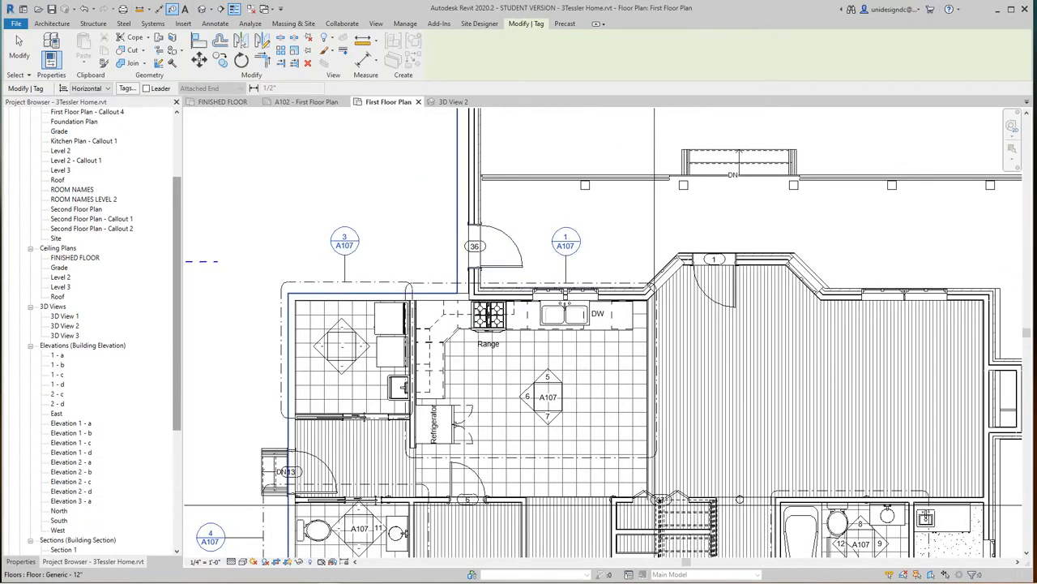
pyautogui.scroll(-3)
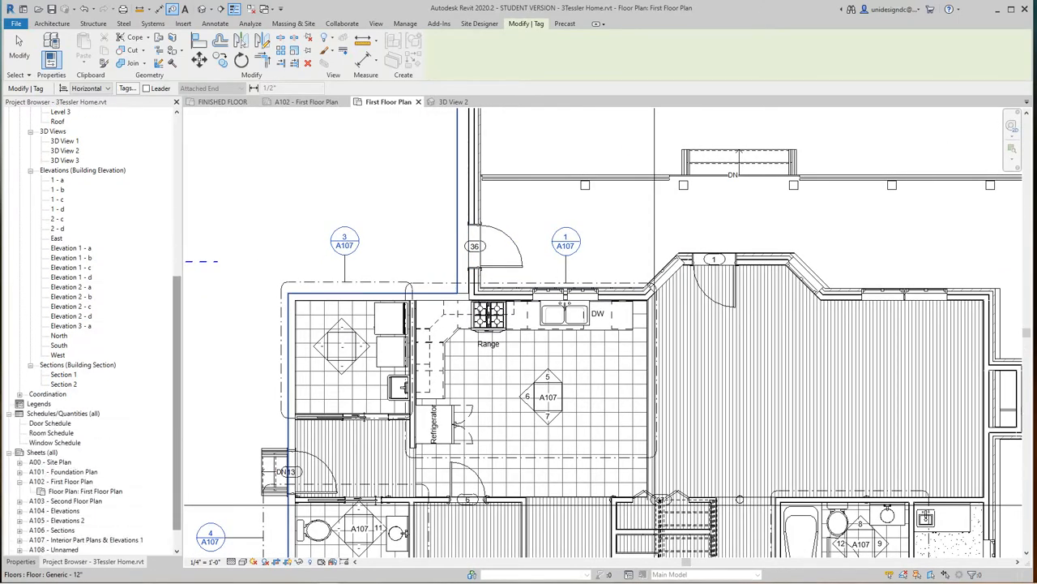
pyautogui.scroll(-3)
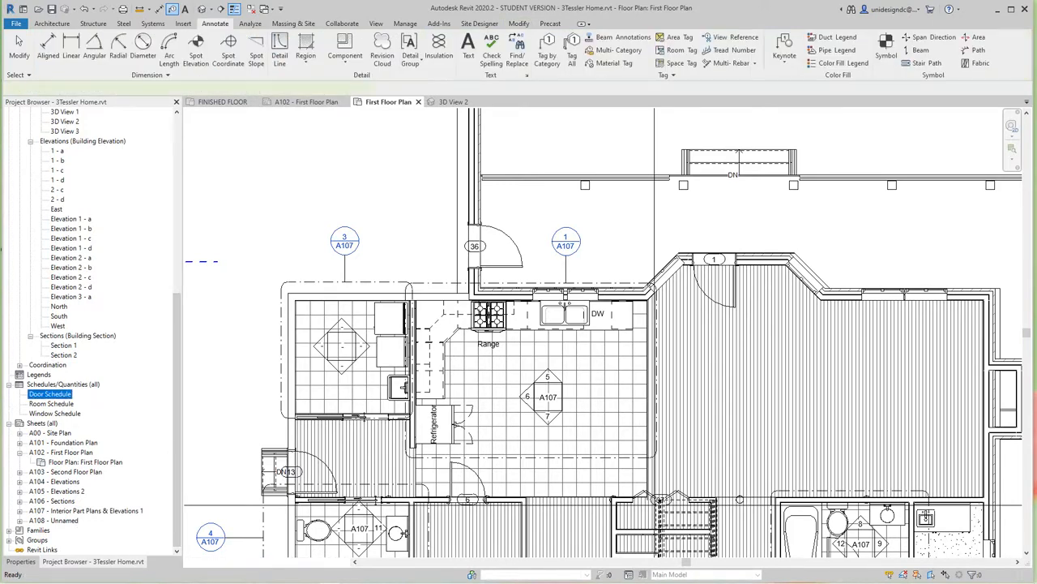
# Add the Mark field to the Door Schedule's columns, then return to the First Floor Plan.
pyautogui.doubleClick(50, 393)
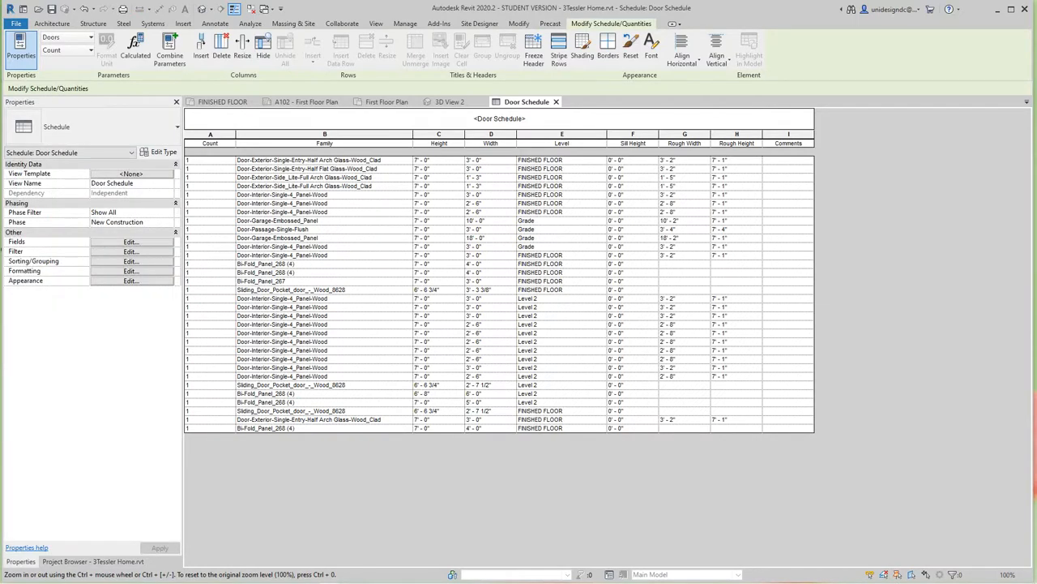
pyautogui.click(129, 240)
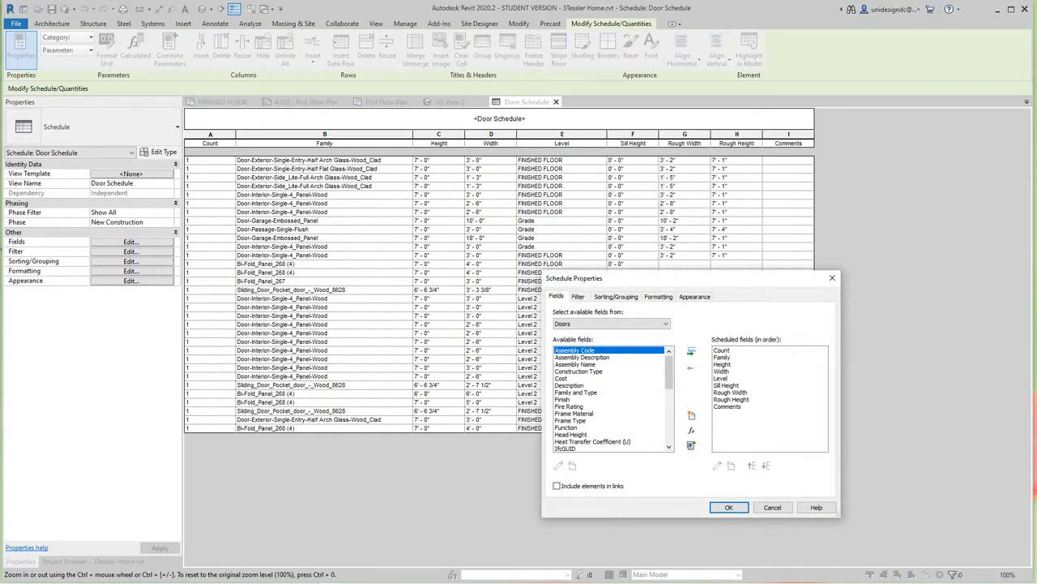
pyautogui.scroll(-3)
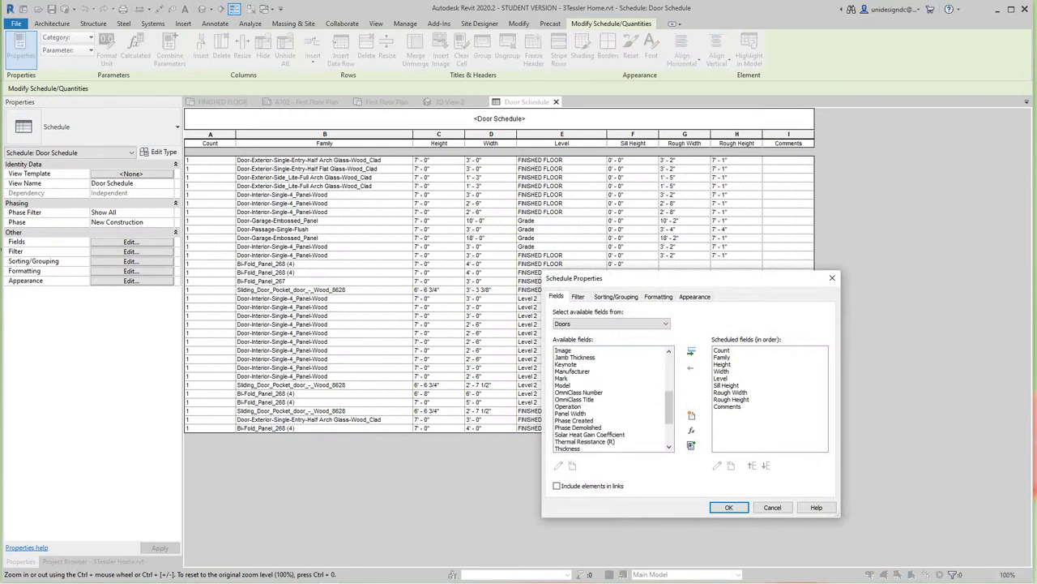
pyautogui.scroll(-3)
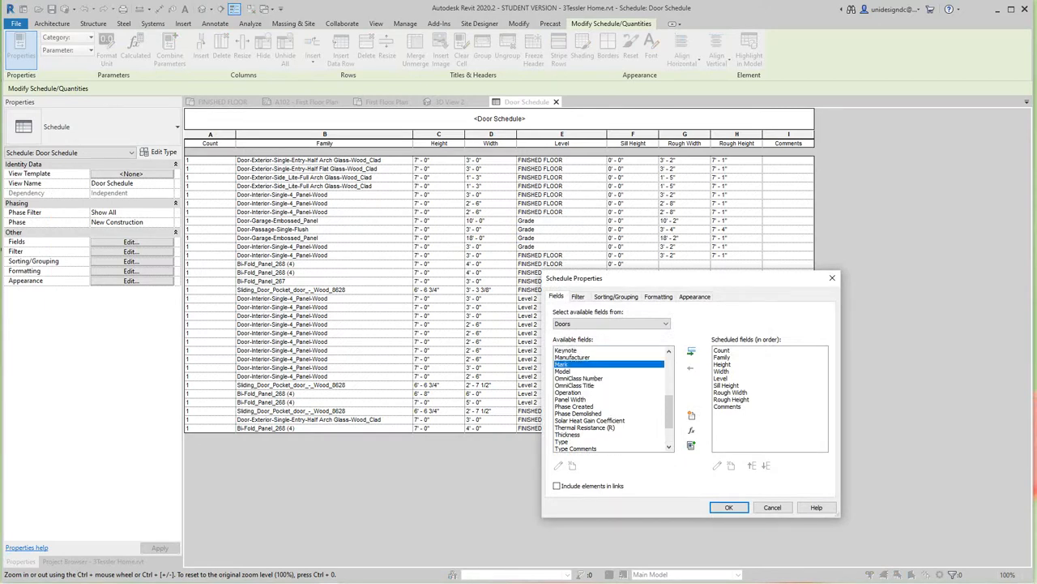
pyautogui.click(690, 350)
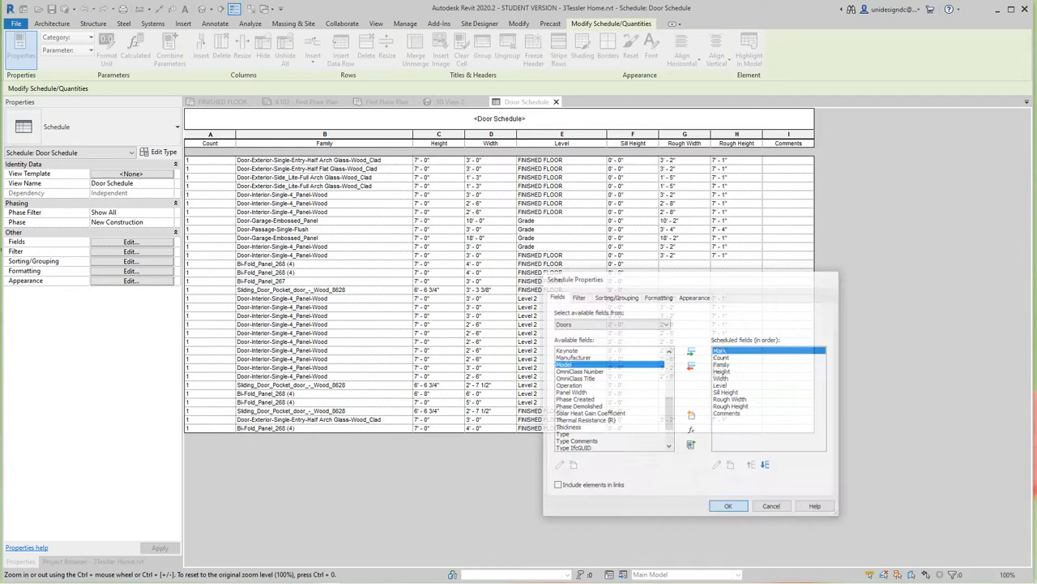
pyautogui.click(727, 505)
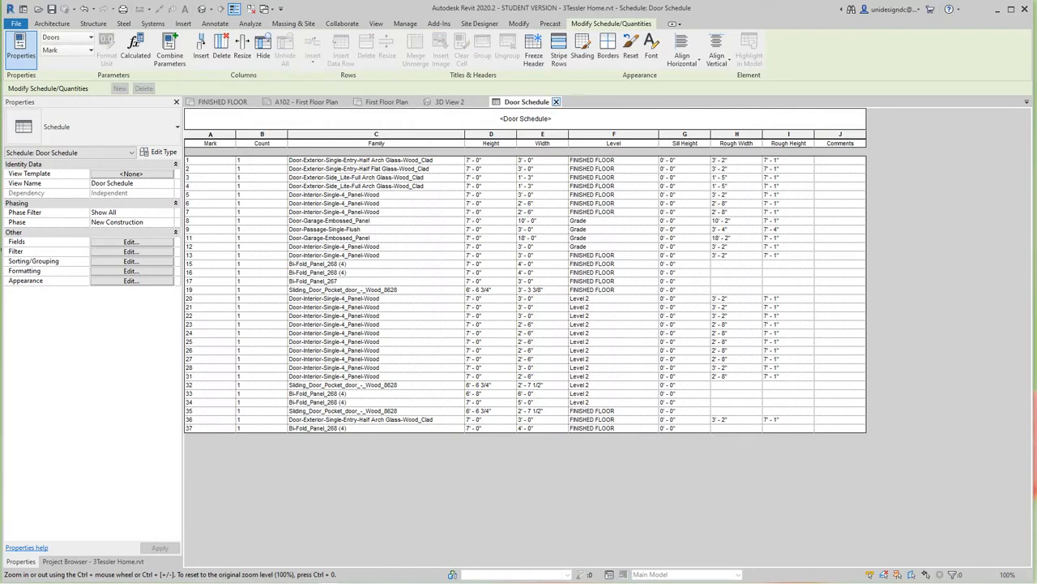
pyautogui.click(388, 101)
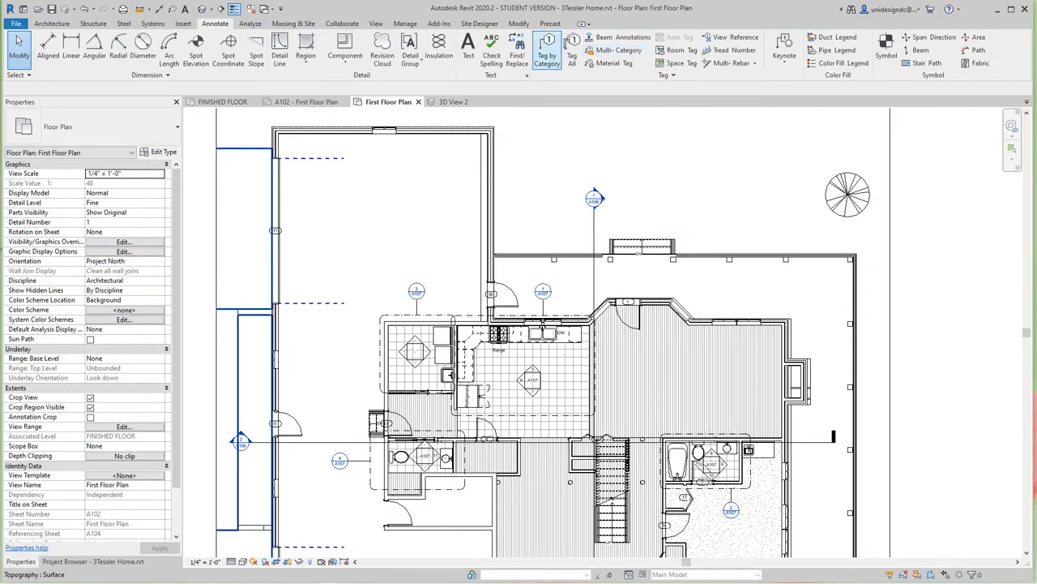
pyautogui.moveTo(548, 50)
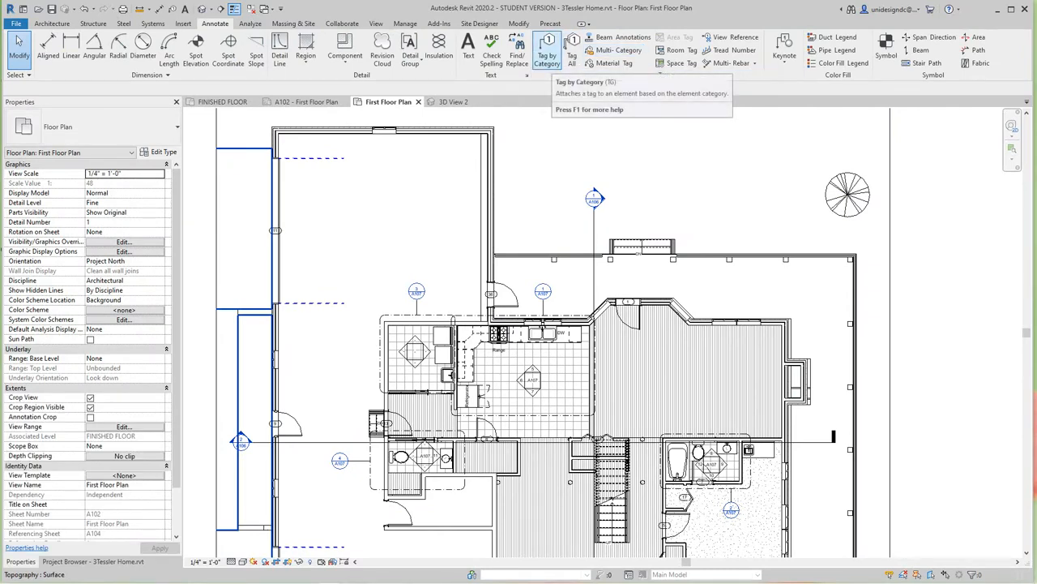
# Start Tag by Category on the First Floor Plan to tag the roof.
pyautogui.click(548, 49)
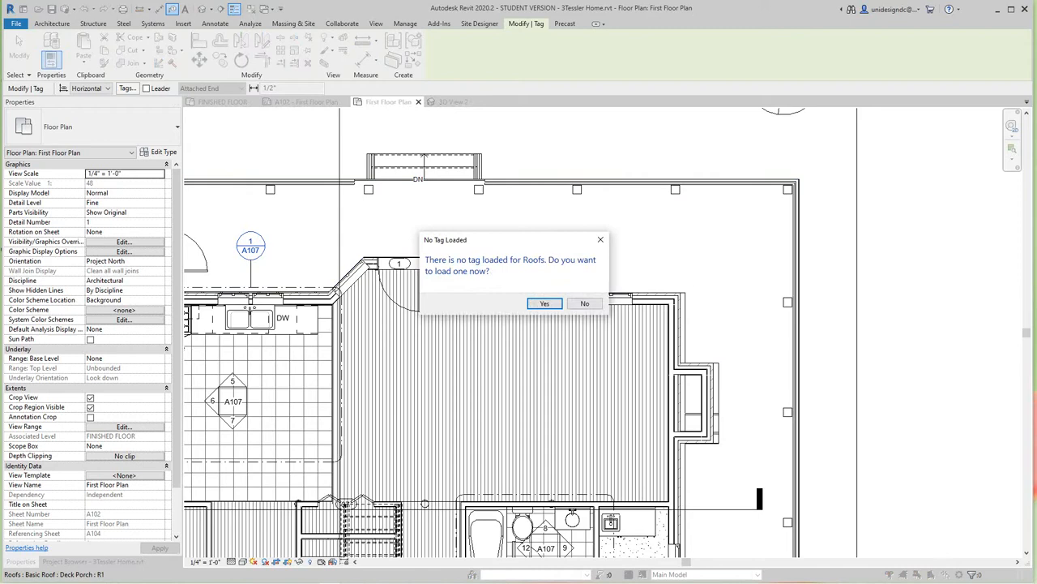
# Answer the roof tag prompt by loading Window Tag families, then decline retrying the roof tag.
pyautogui.click(545, 303)
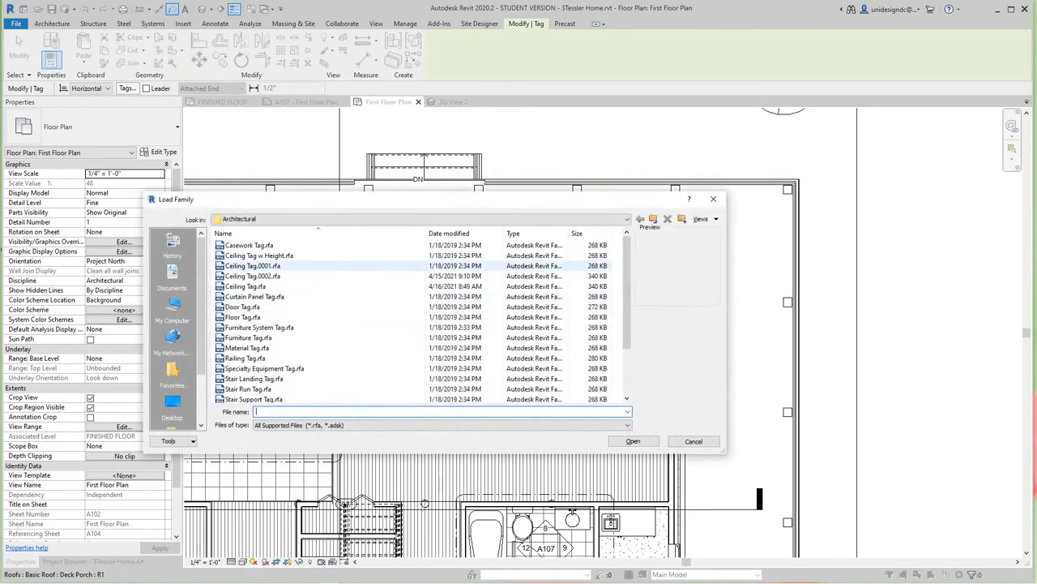
pyautogui.scroll(-3)
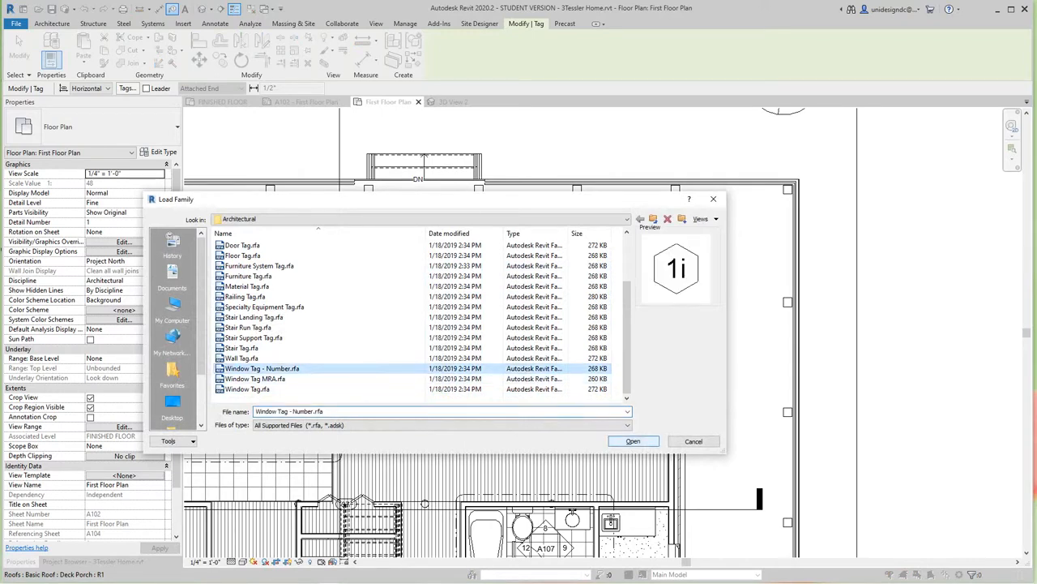
pyautogui.click(632, 440)
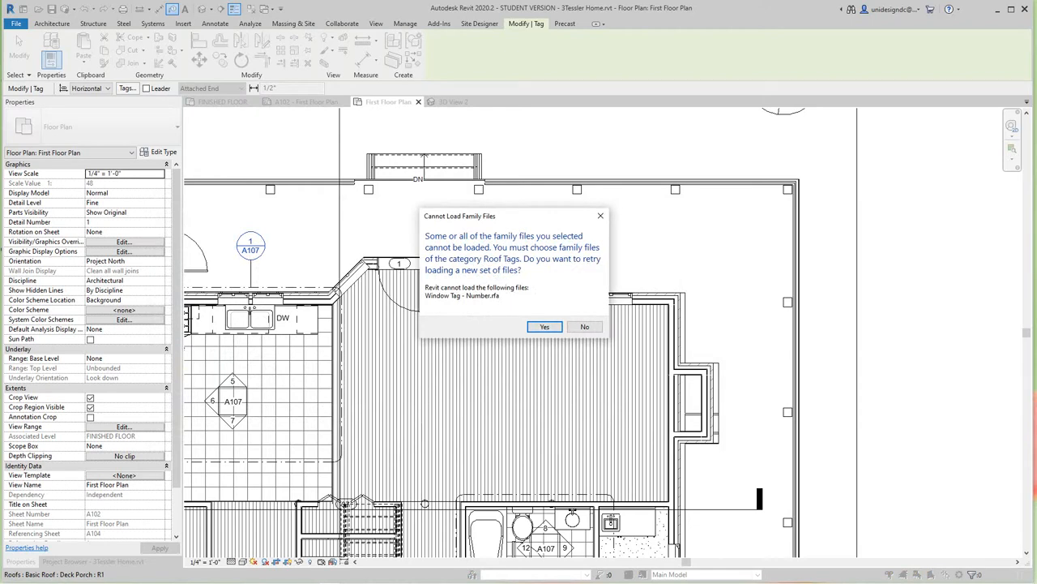
pyautogui.click(544, 325)
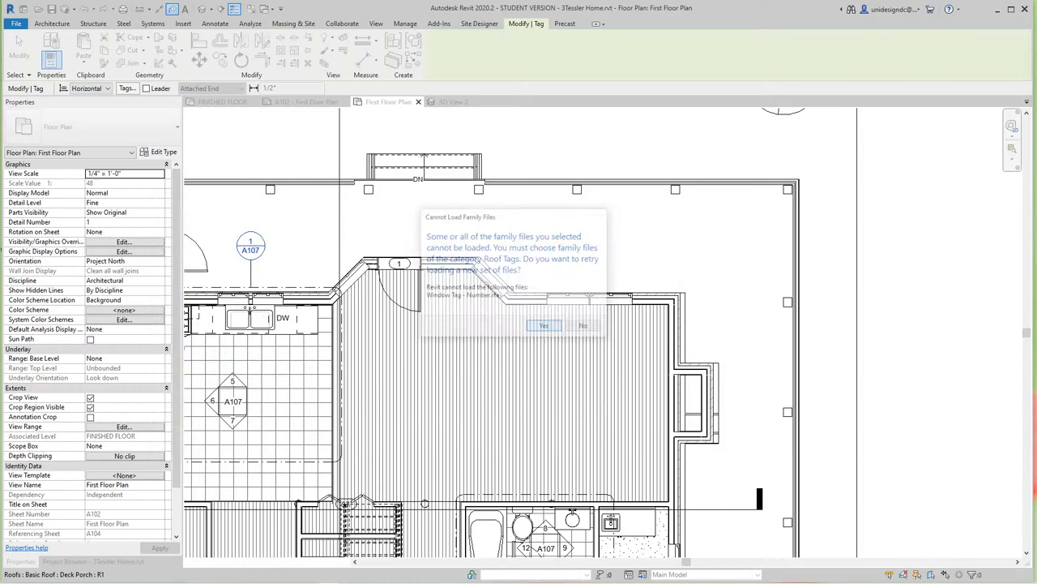
pyautogui.click(543, 324)
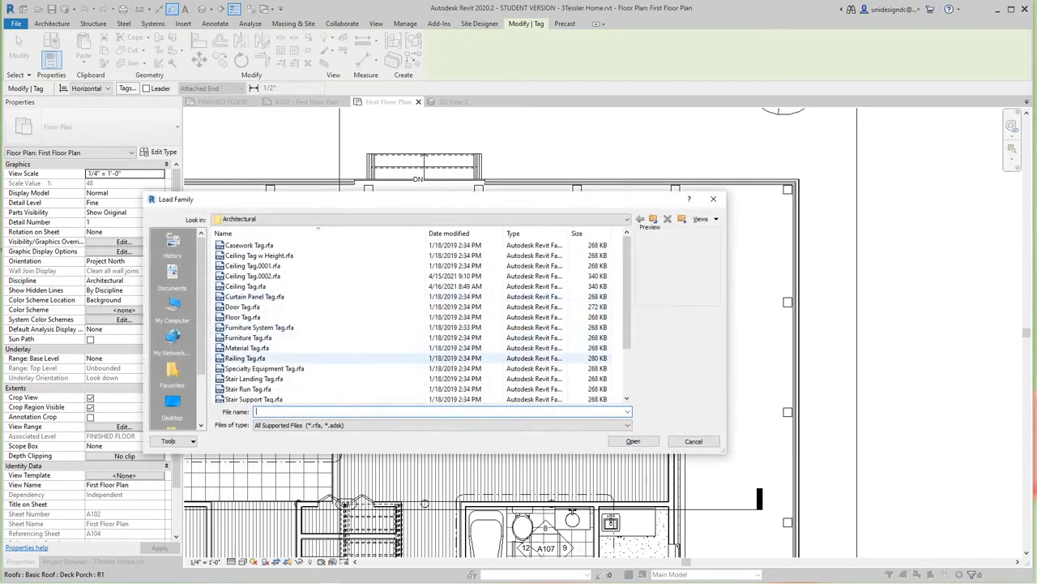
pyautogui.scroll(-3)
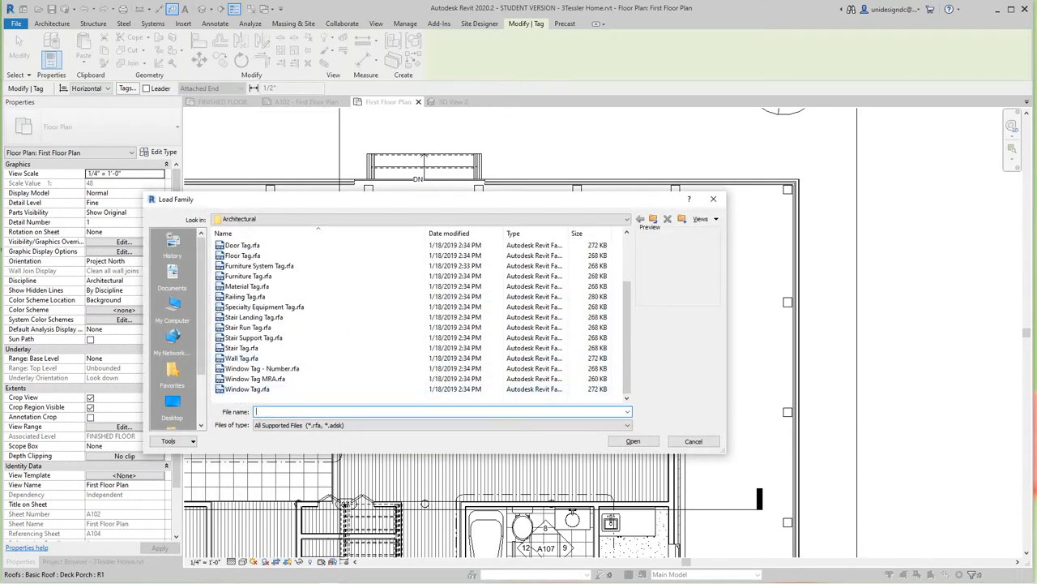
pyautogui.click(246, 389)
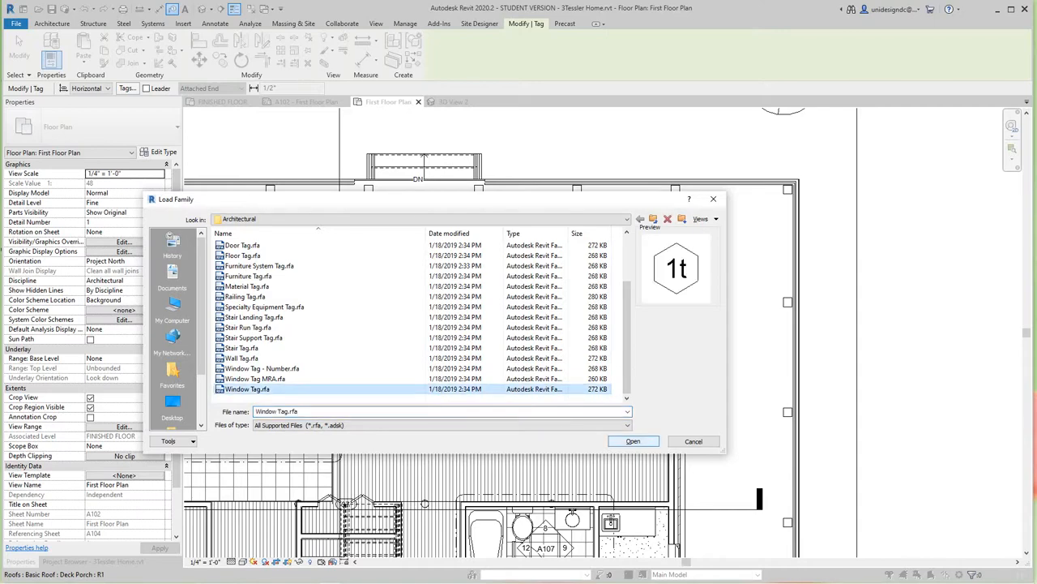
pyautogui.click(632, 441)
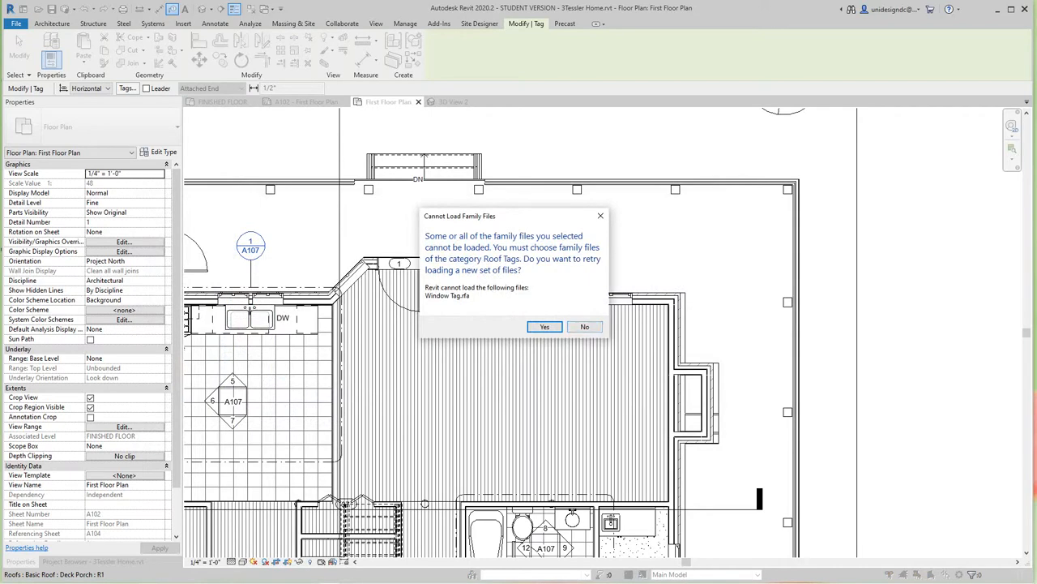
pyautogui.click(583, 328)
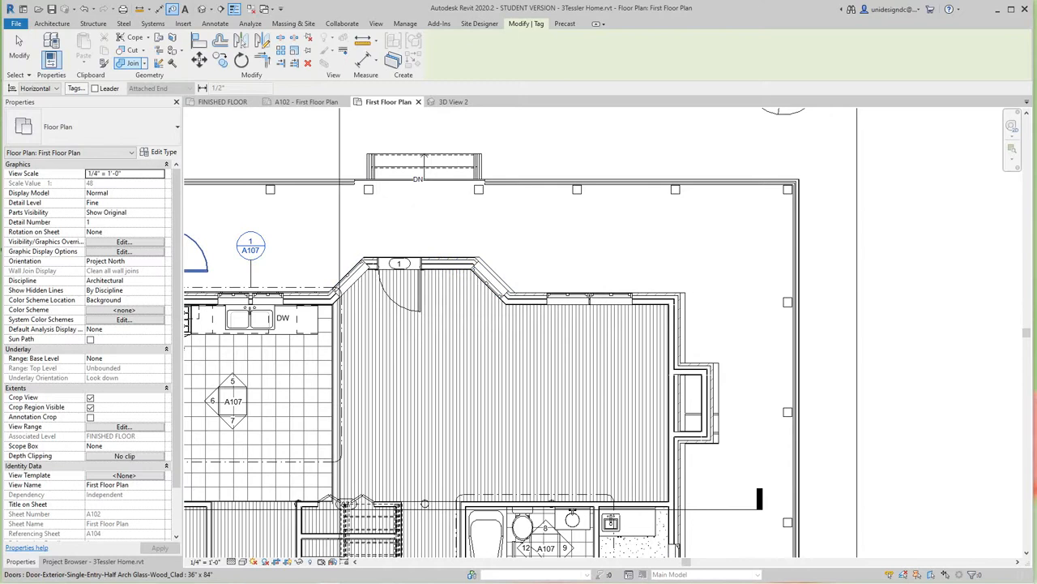
# Tag a floor, load the numbered Window Tag family, and decline retrying the floor tag.
pyautogui.click(567, 298)
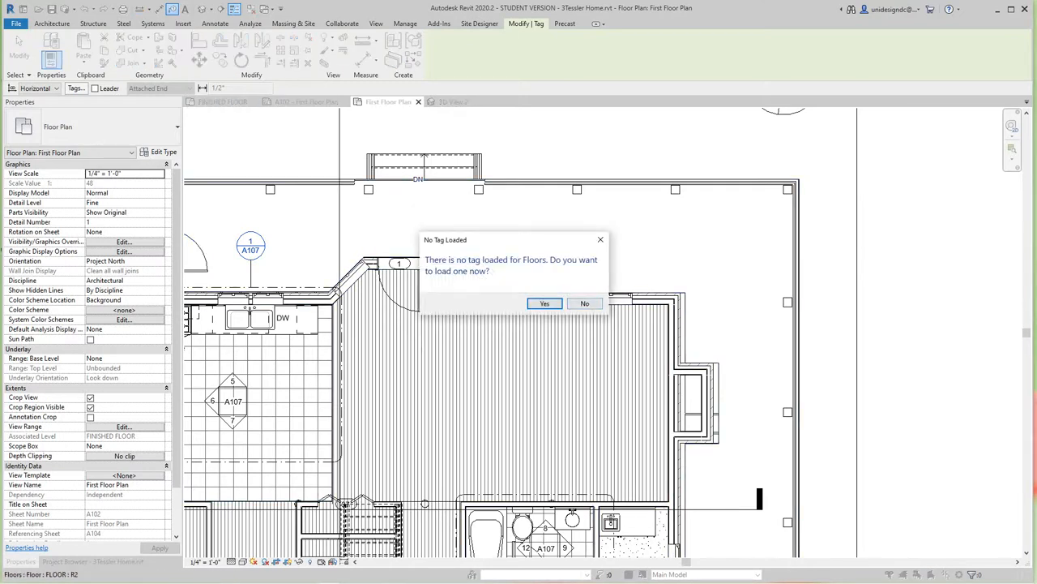
pyautogui.click(545, 303)
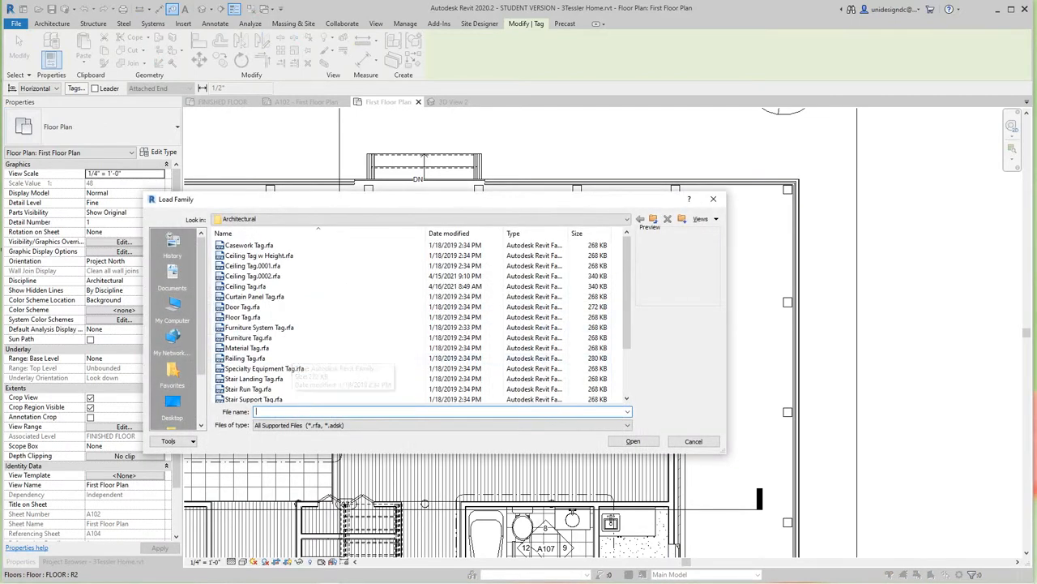
pyautogui.scroll(-3)
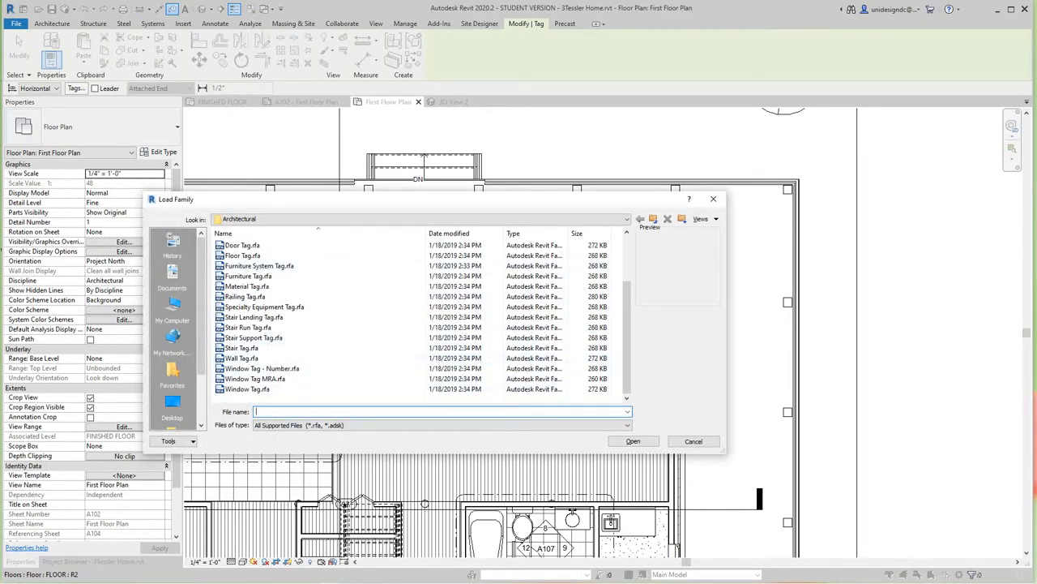
pyautogui.click(256, 379)
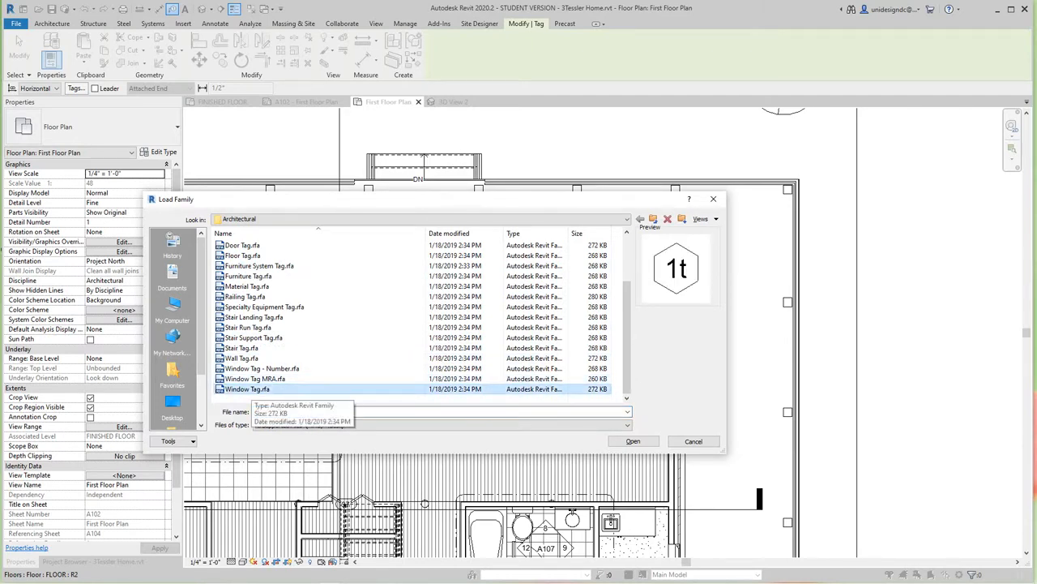
pyautogui.click(263, 368)
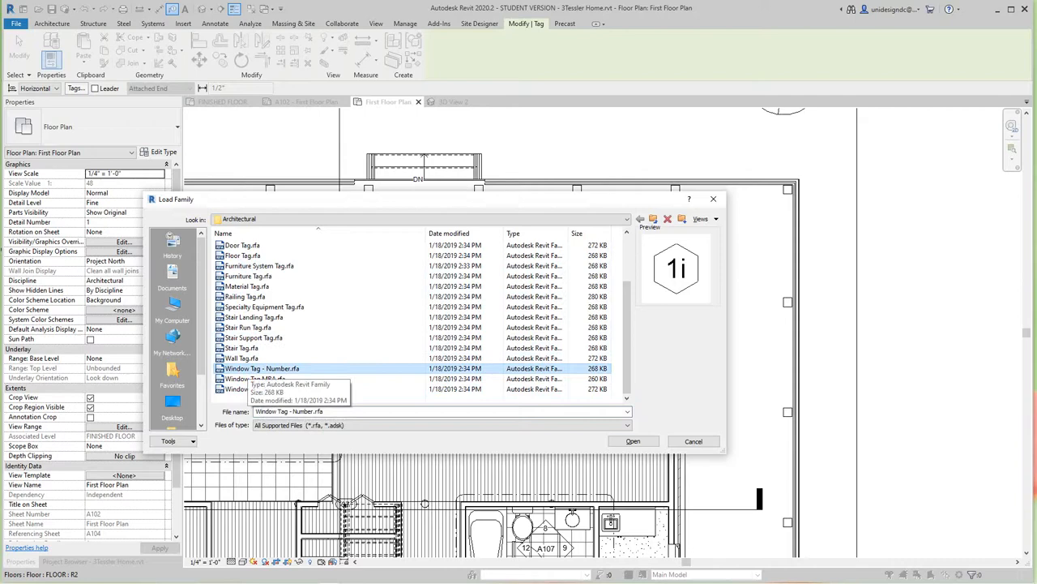
pyautogui.click(633, 441)
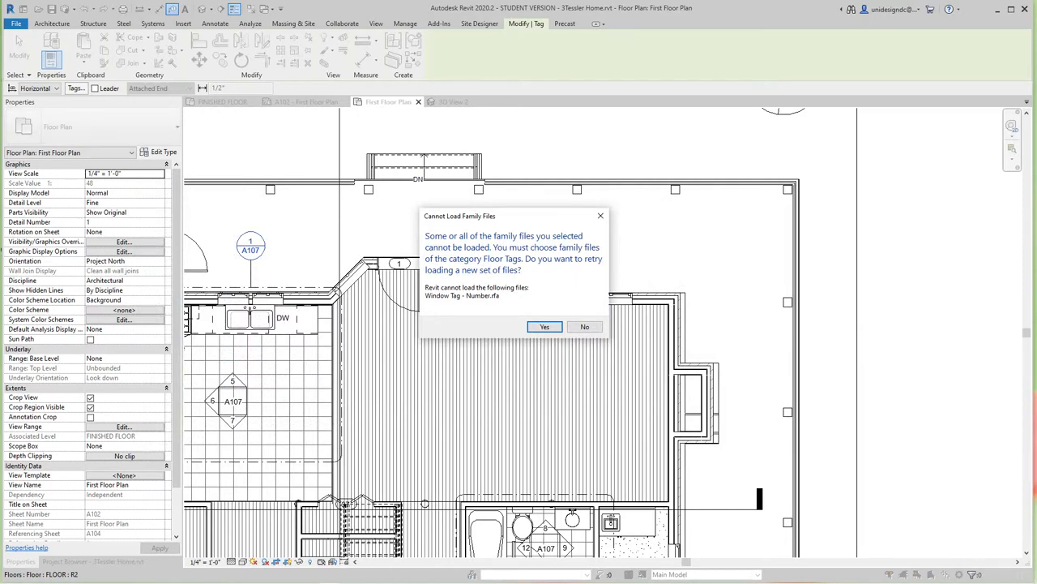
pyautogui.click(584, 326)
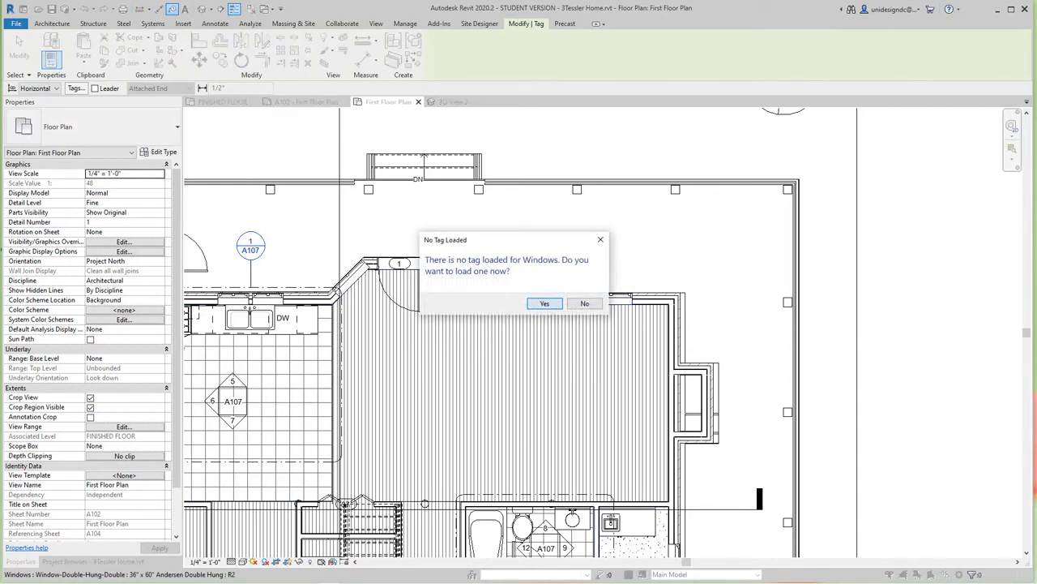
# Agree to load a tag for windows and load Window Tag.rfa into the project.
pyautogui.click(545, 303)
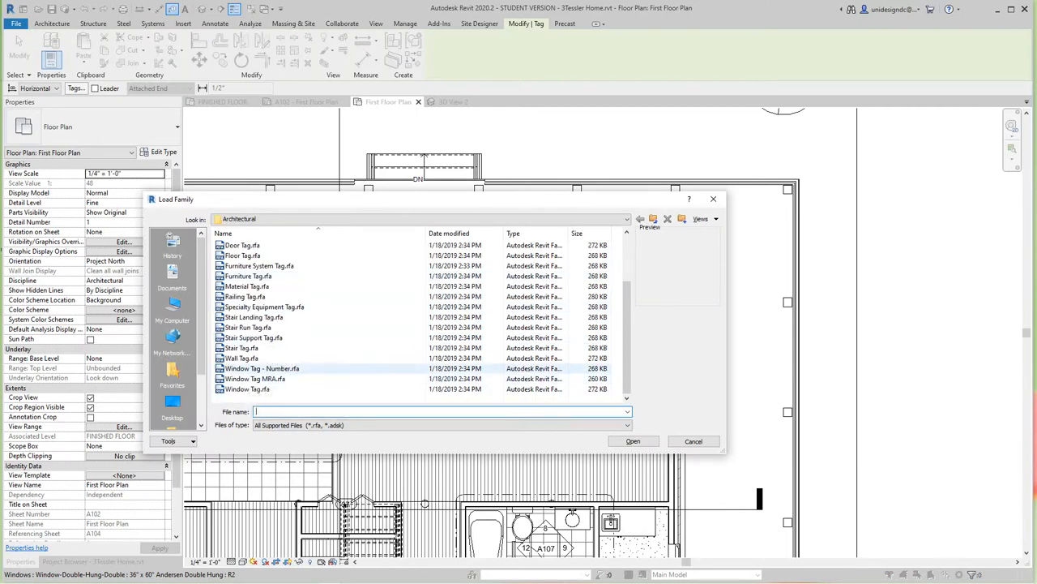
pyautogui.click(254, 380)
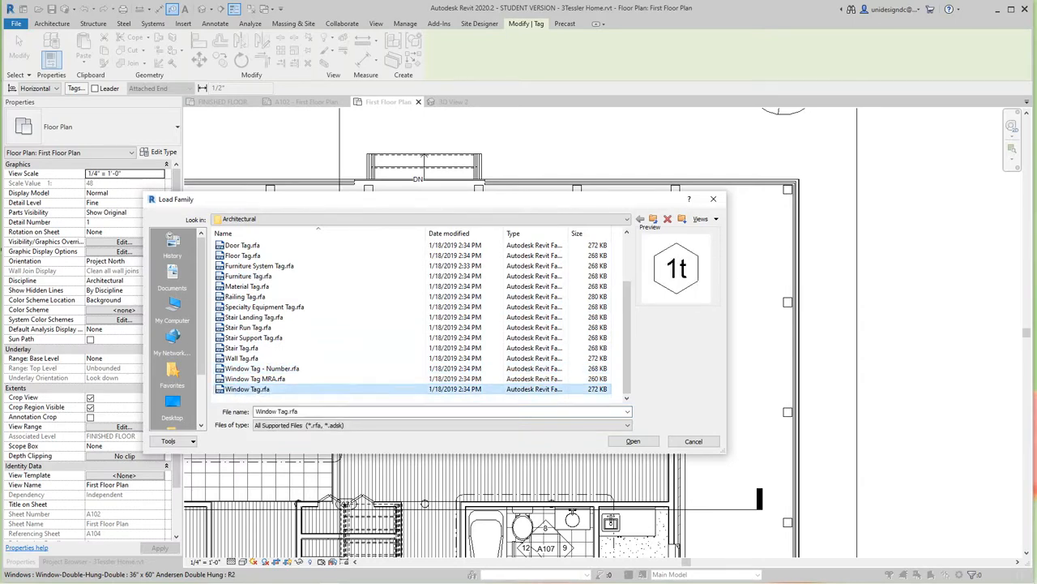
pyautogui.click(633, 441)
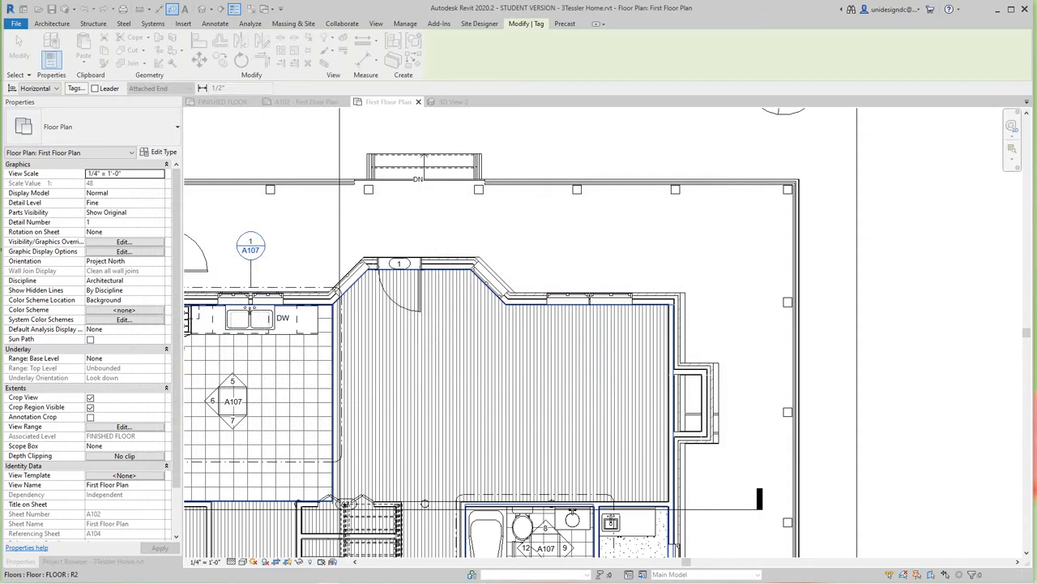
# Zoom out to see the whole First Floor Plan and bring up the Project Browser views.
pyautogui.click(610, 282)
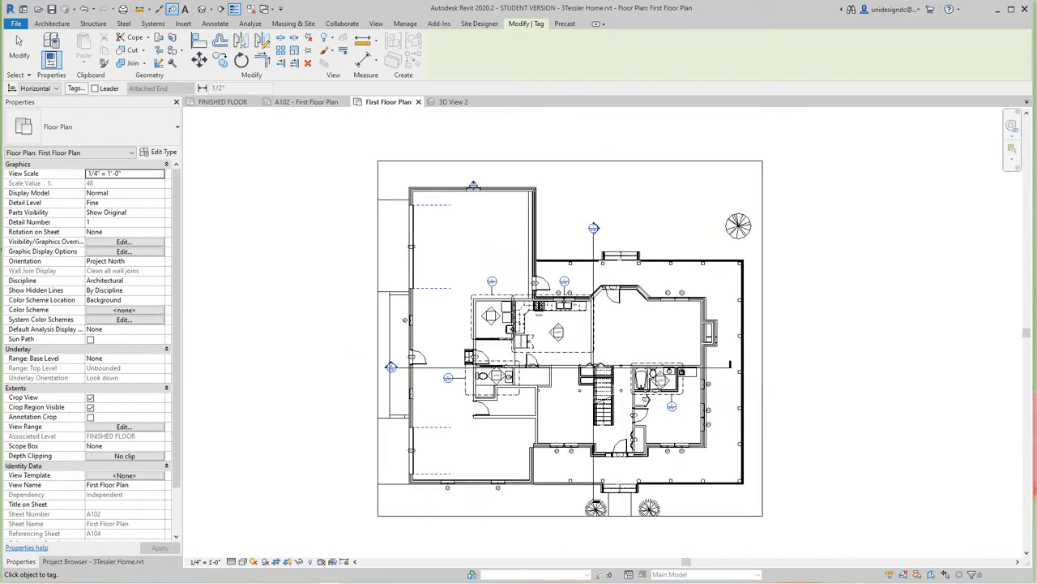
pyautogui.scroll(3)
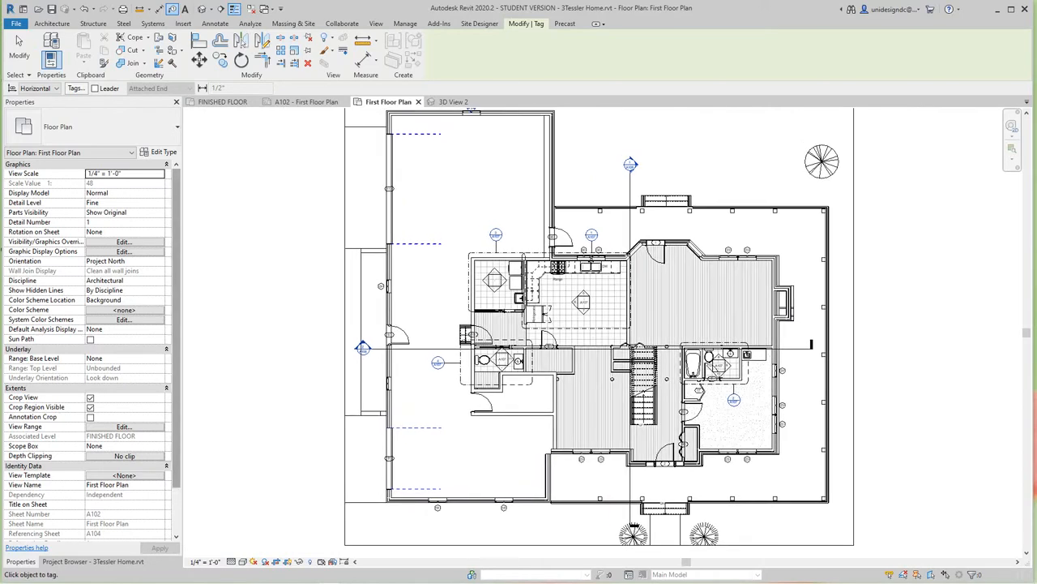
pyautogui.scroll(-3)
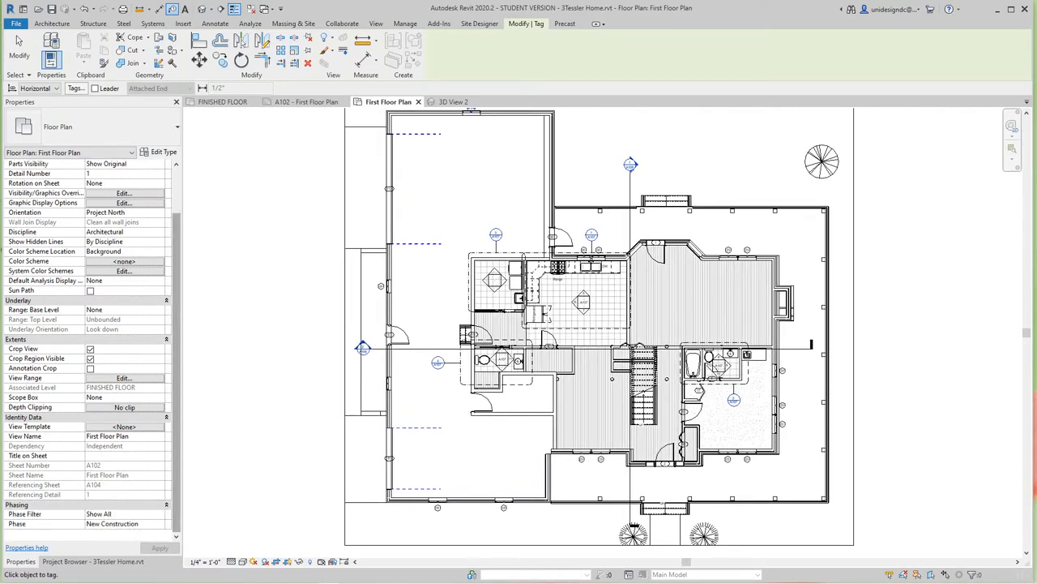
pyautogui.click(68, 561)
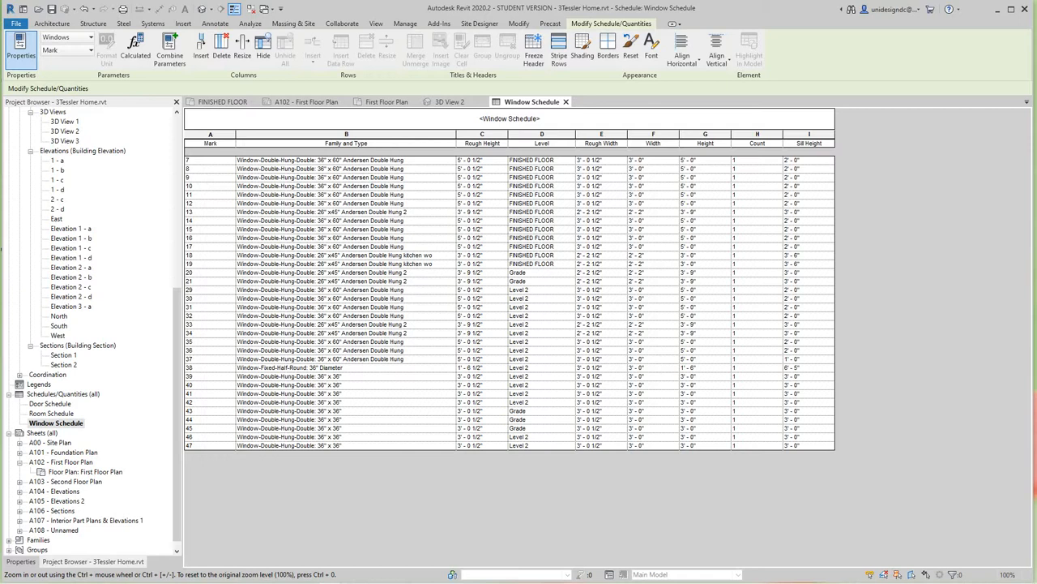
# Review the Window Schedule and return to the First Floor Plan view.
pyautogui.click(388, 100)
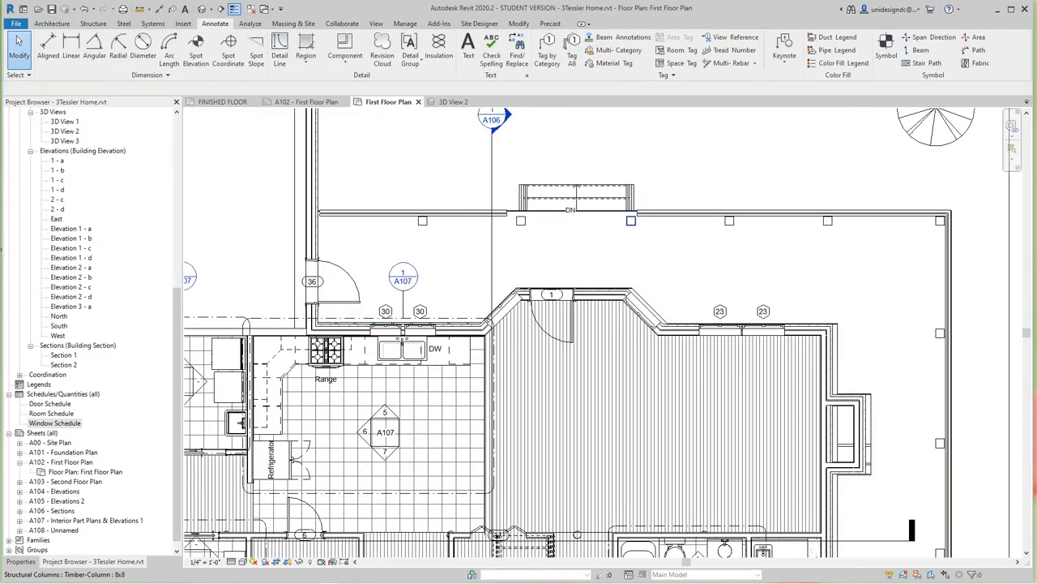
pyautogui.moveTo(632, 220)
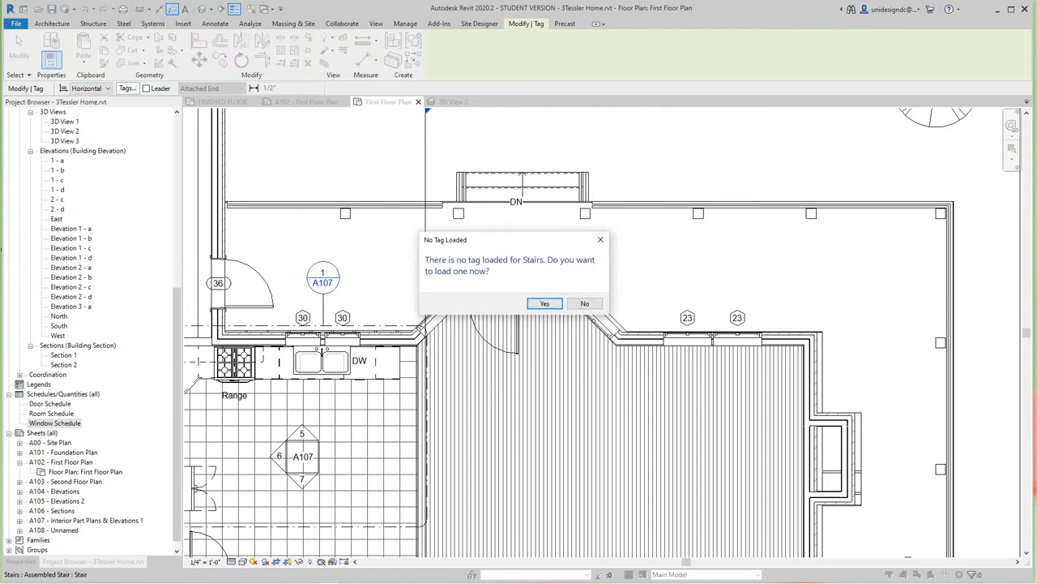
# Load the Stair Tag family so the stair on the First Floor Plan gets its riser tag.
pyautogui.click(545, 303)
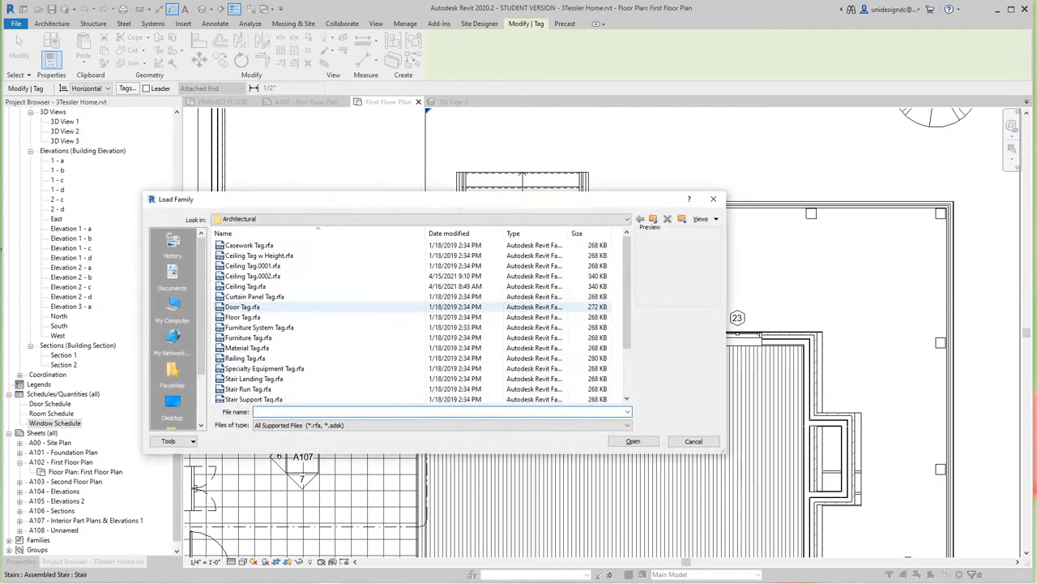
pyautogui.scroll(-3)
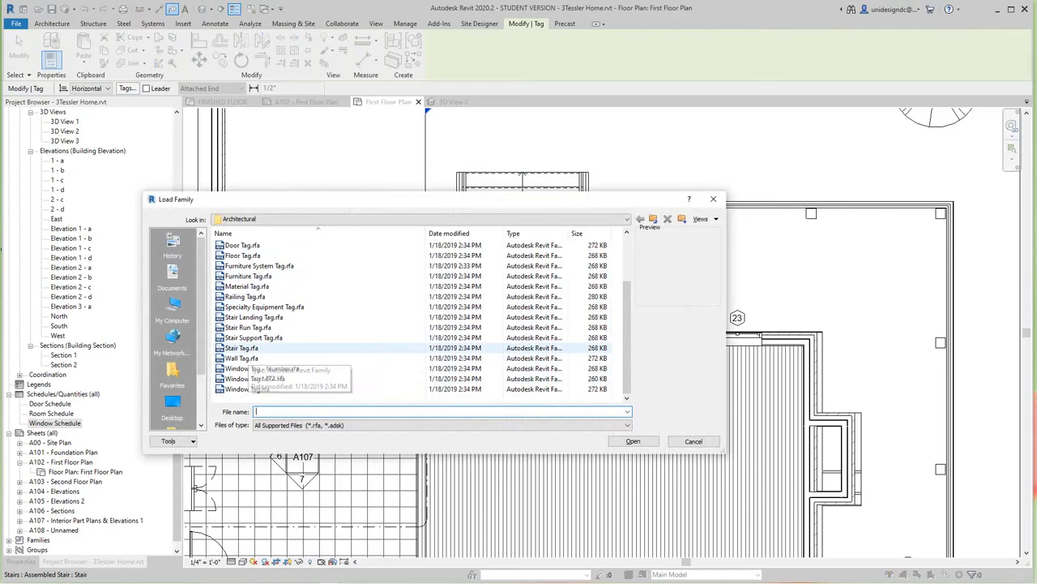
pyautogui.click(240, 347)
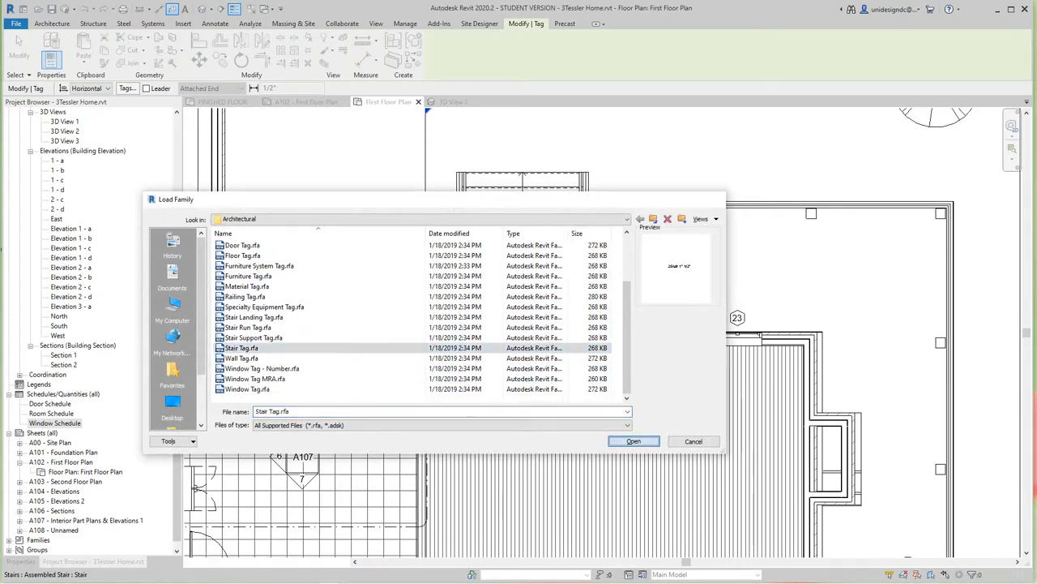
pyautogui.click(633, 441)
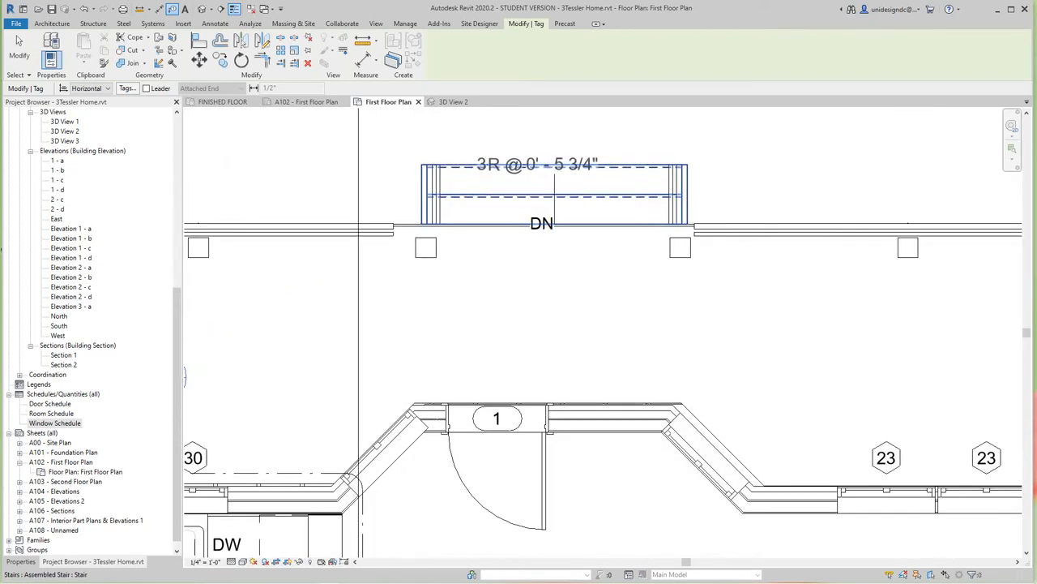
pyautogui.scroll(-3)
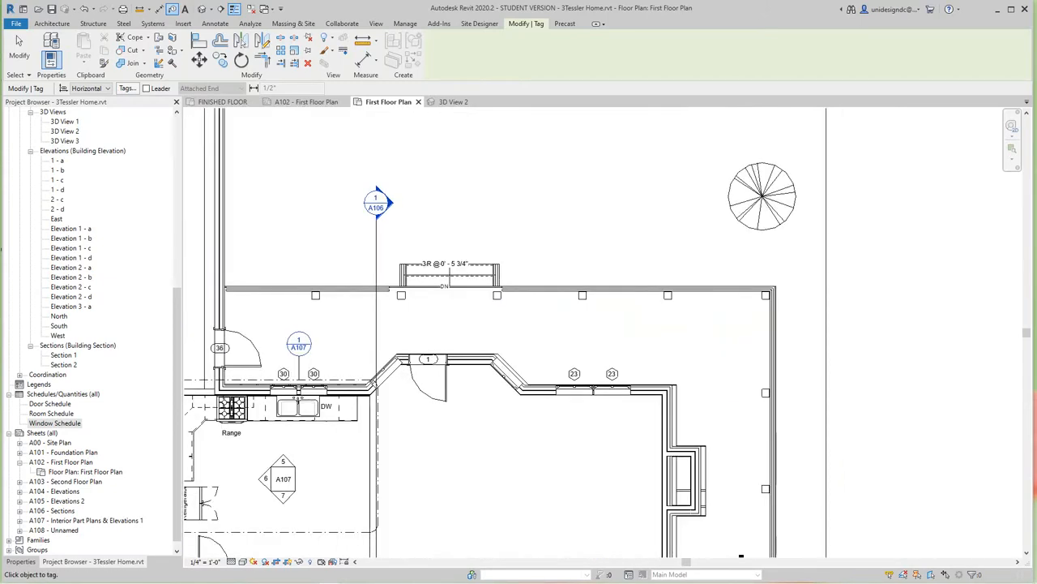
pyautogui.click(216, 22)
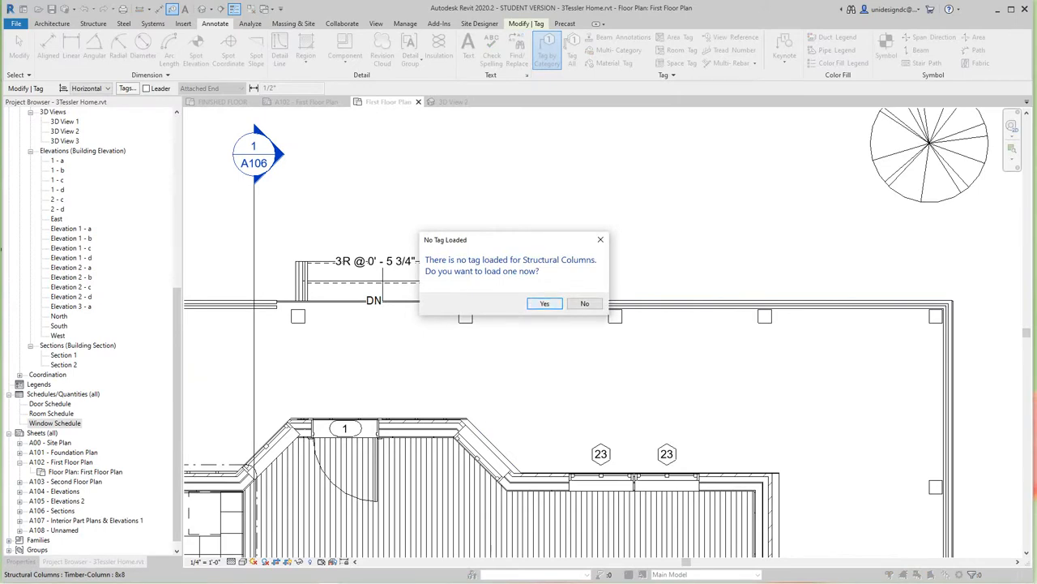
pyautogui.click(544, 303)
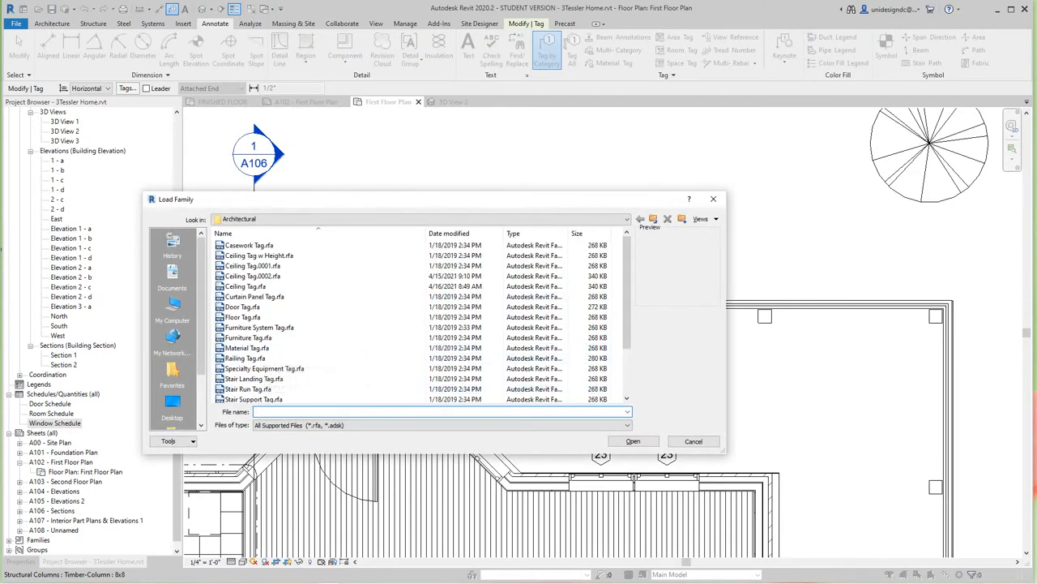
pyautogui.moveTo(249, 337)
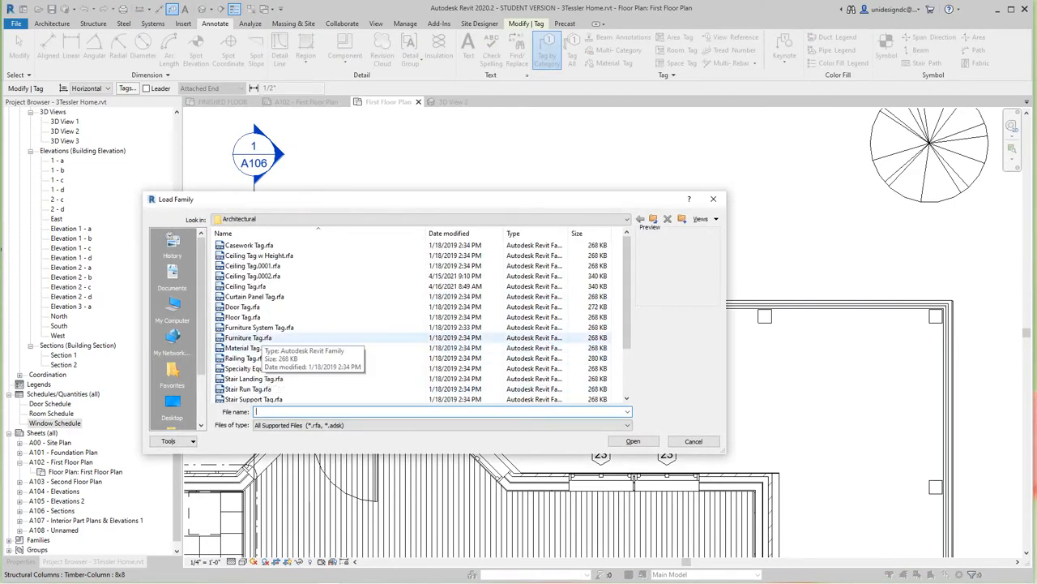
pyautogui.scroll(-3)
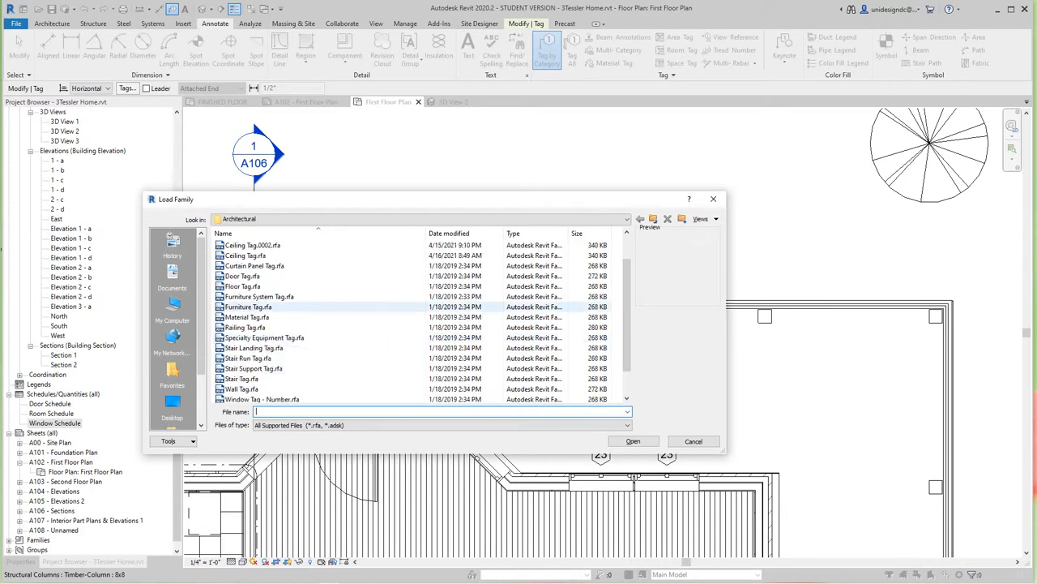
pyautogui.scroll(-3)
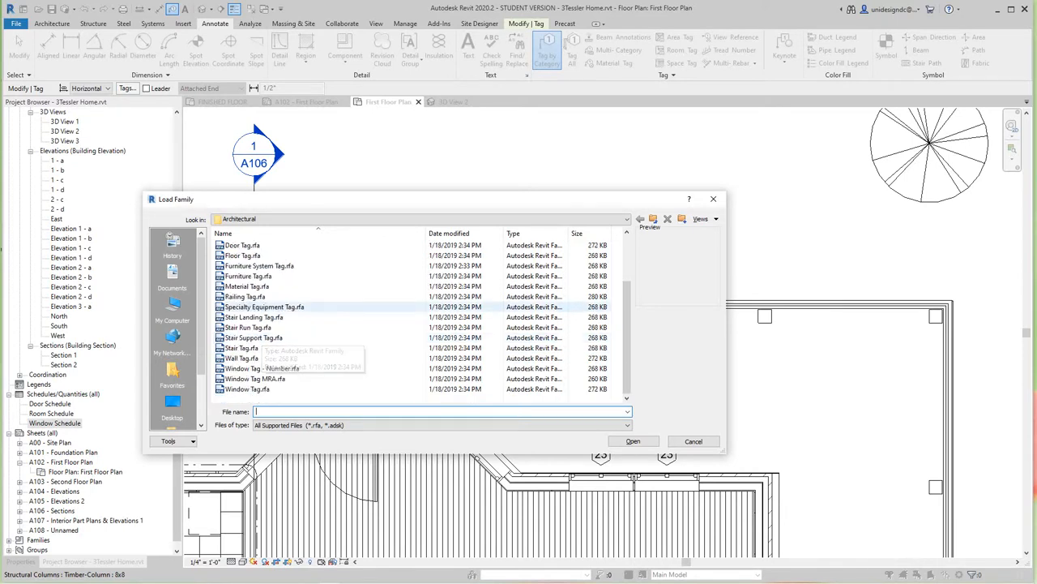
pyautogui.scroll(3)
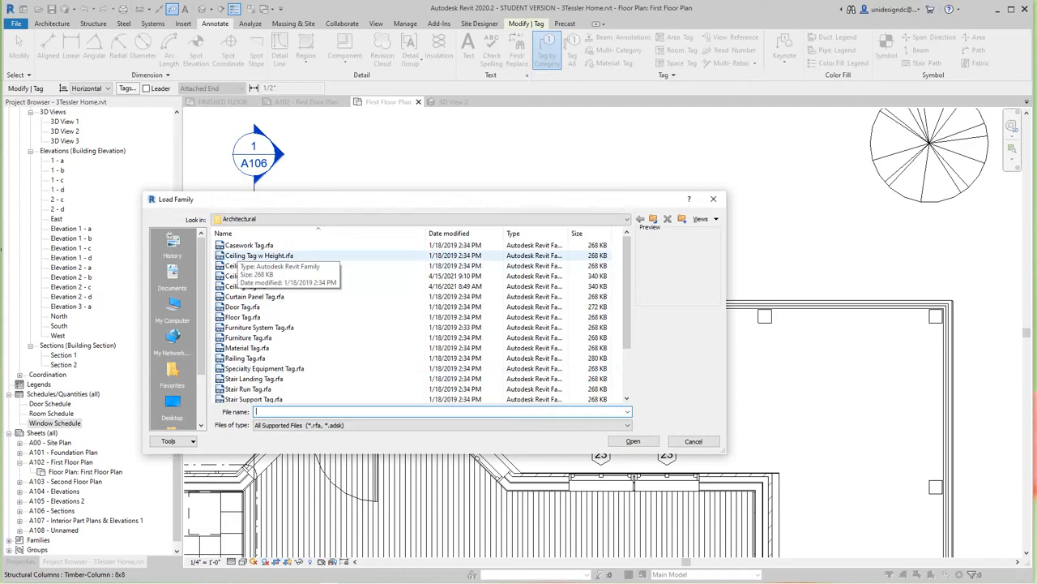
pyautogui.moveTo(246, 358)
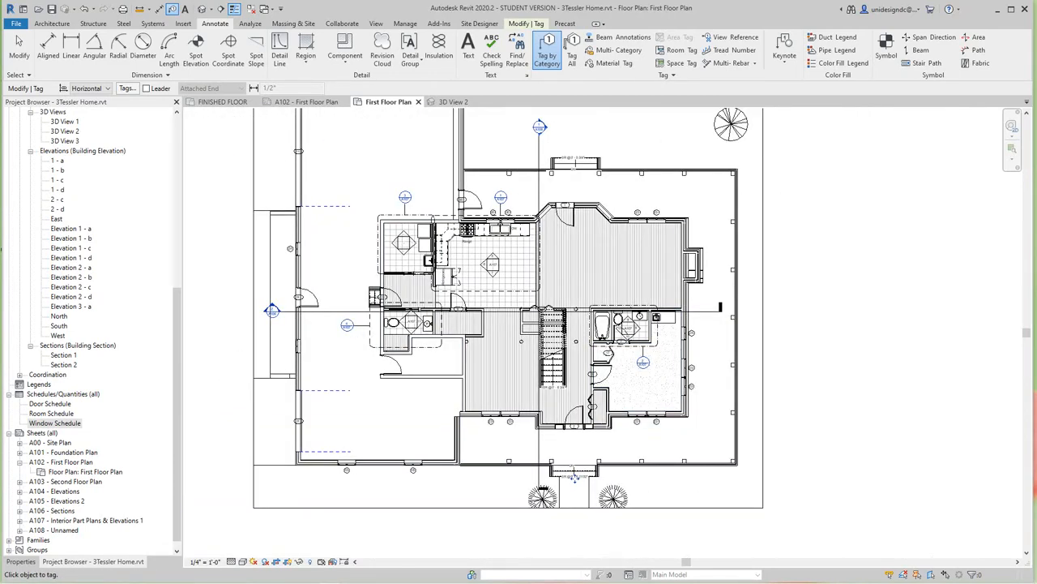
# Locate Floor Plans in the Project Browser and open the Second Floor Plan view.
pyautogui.scroll(3)
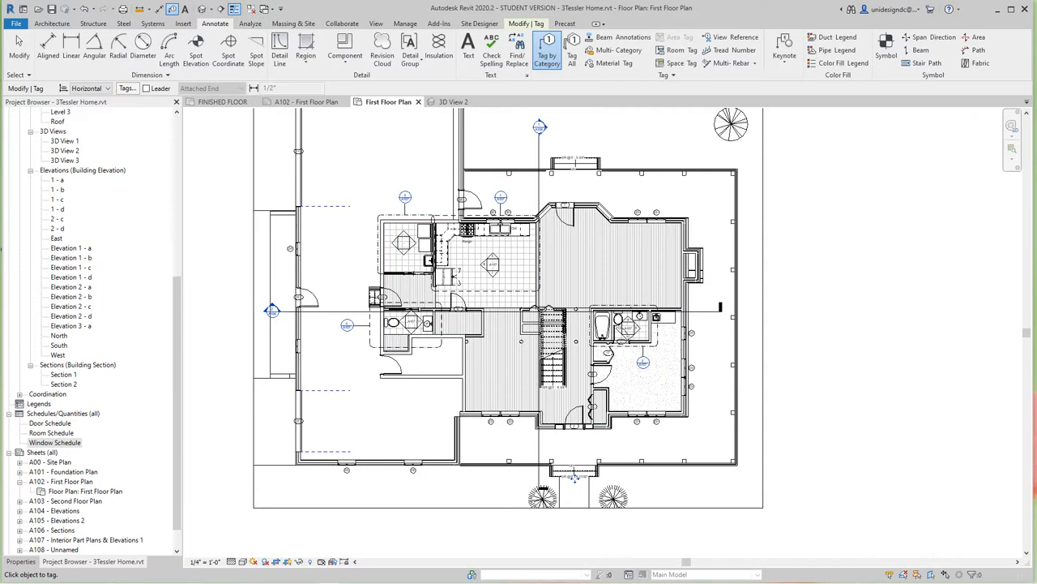
pyautogui.scroll(3)
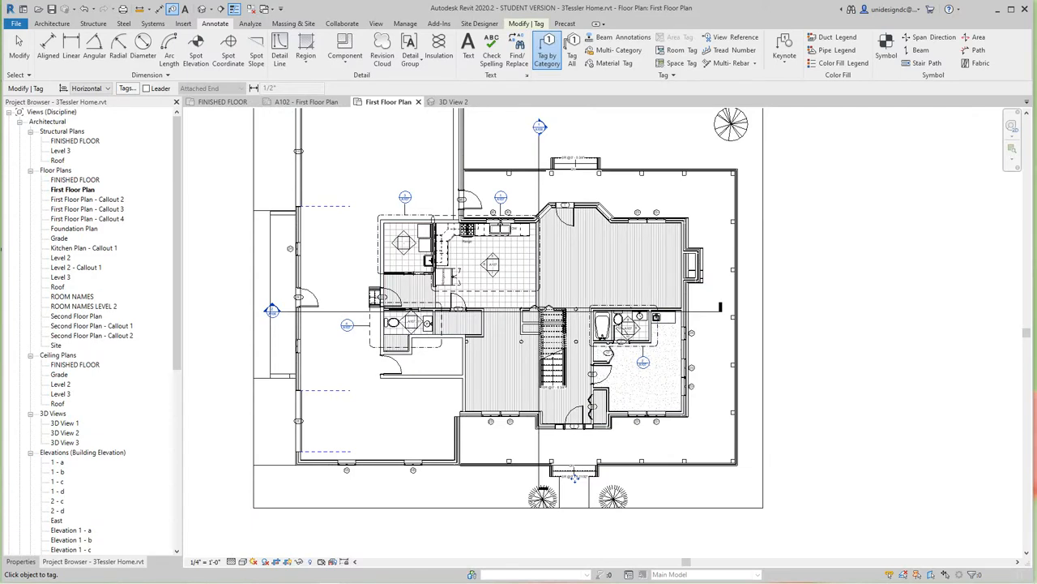
pyautogui.scroll(-3)
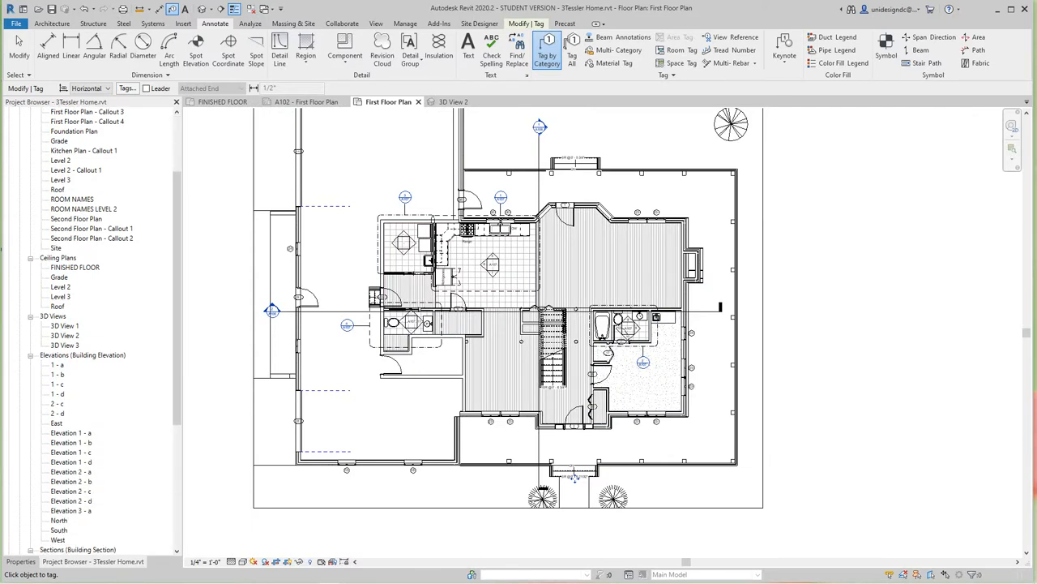
pyautogui.scroll(-3)
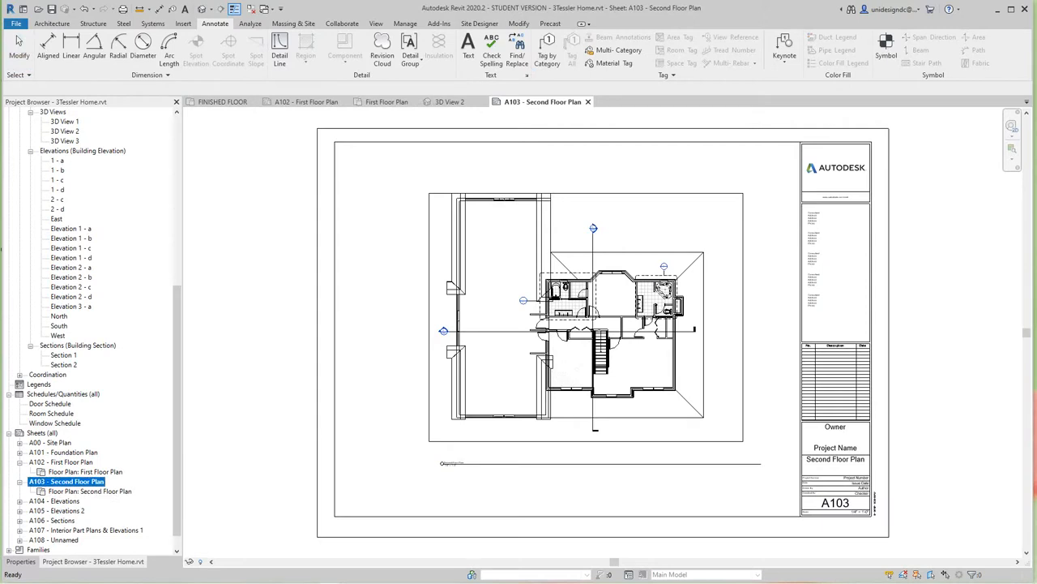
pyautogui.scroll(3)
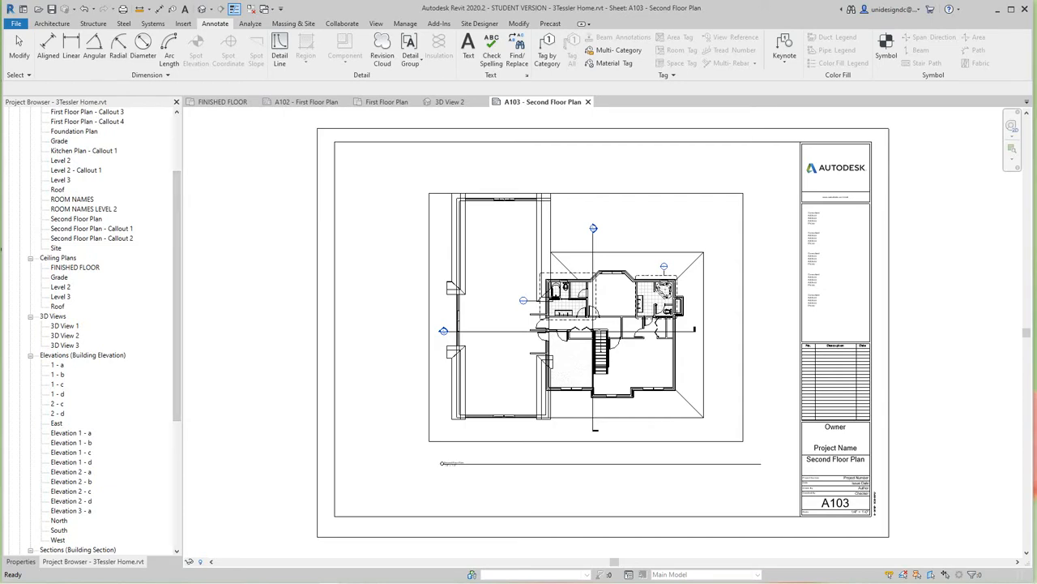
pyautogui.doubleClick(76, 217)
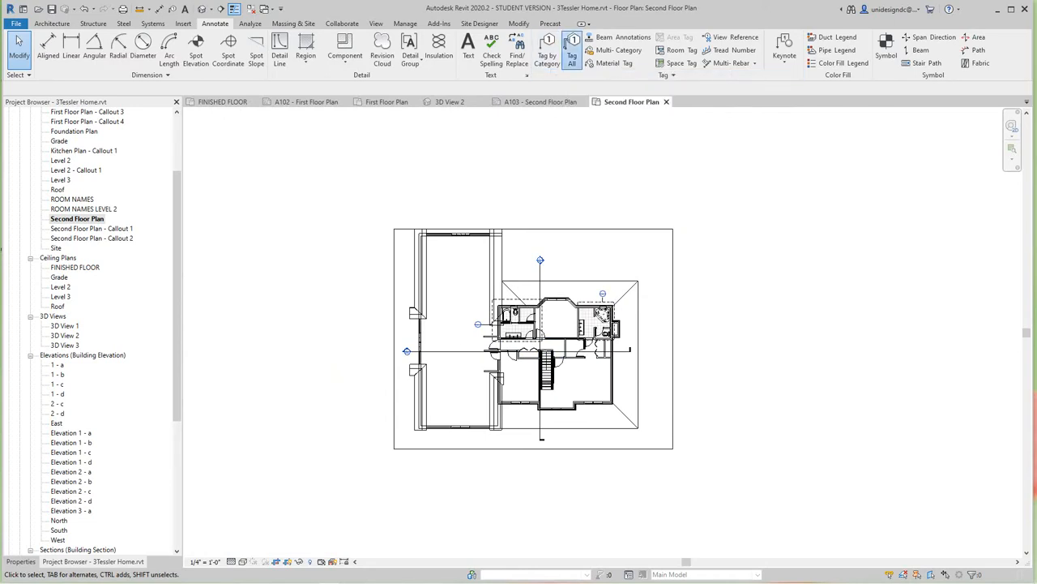
# Run Tag All Not Tagged with every category checked to tag doors, rooms, stairs, framing and windows.
pyautogui.click(570, 45)
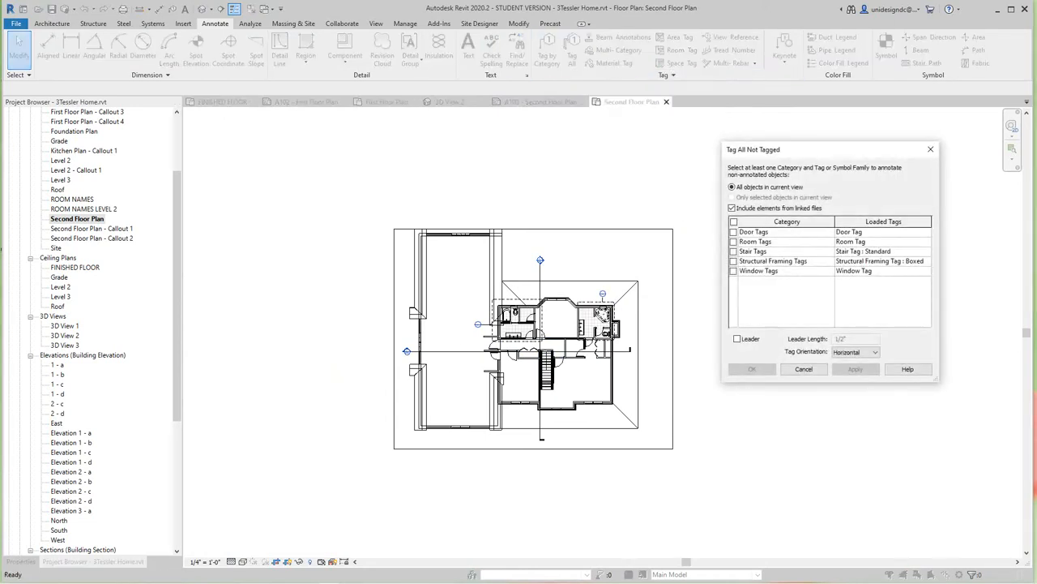
pyautogui.click(733, 232)
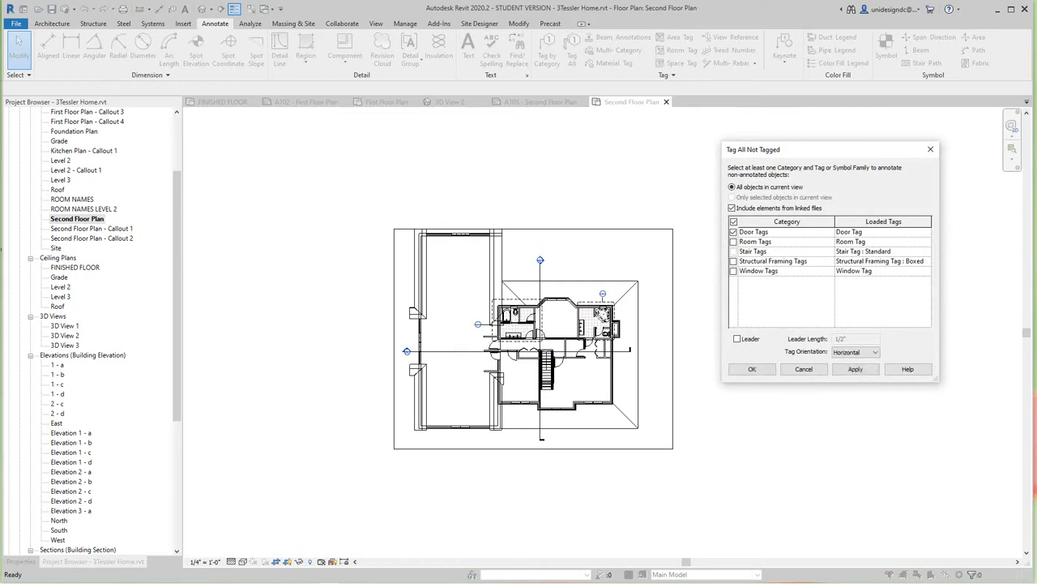
pyautogui.click(733, 251)
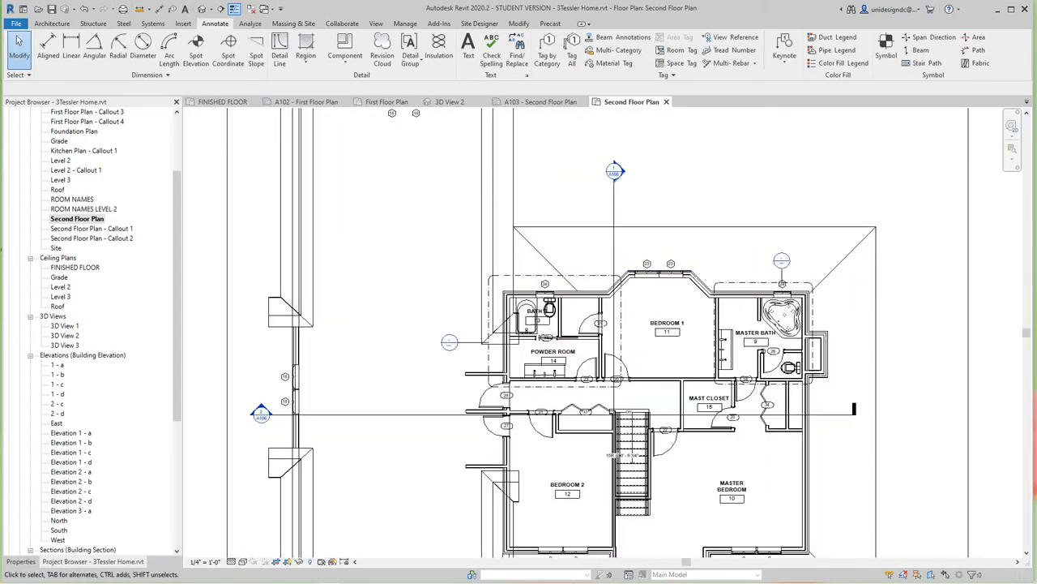
pyautogui.scroll(3)
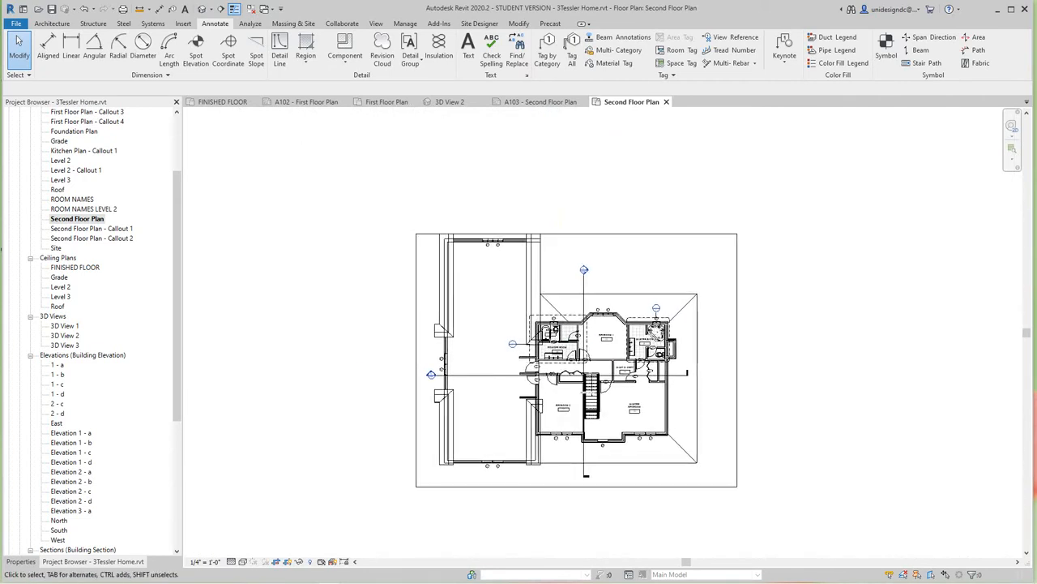
pyautogui.scroll(-3)
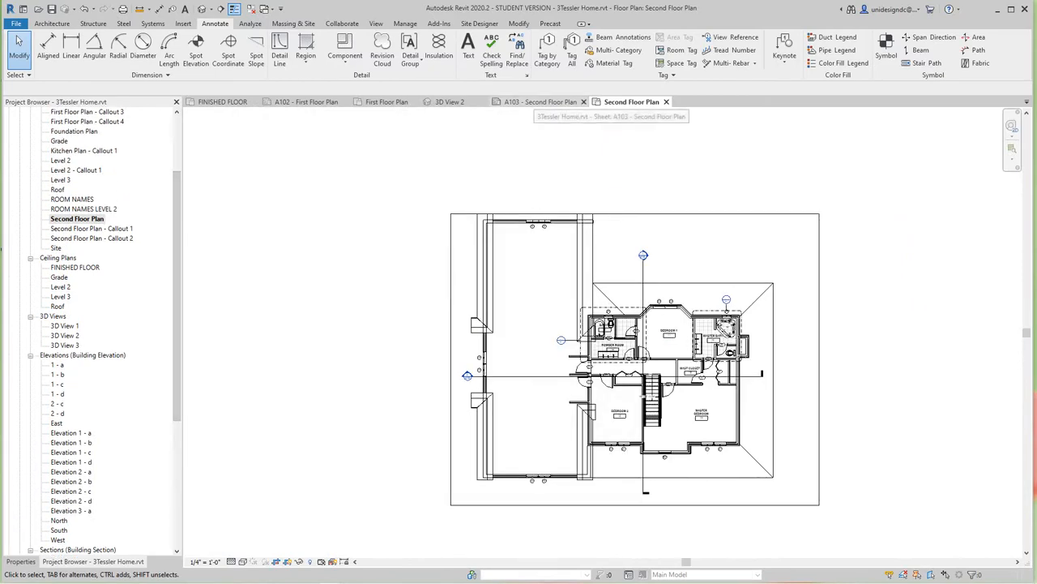
# Back on the First Floor Plan, start Tag by Category on an exterior wall and agree to load a wall tag.
pyautogui.click(386, 101)
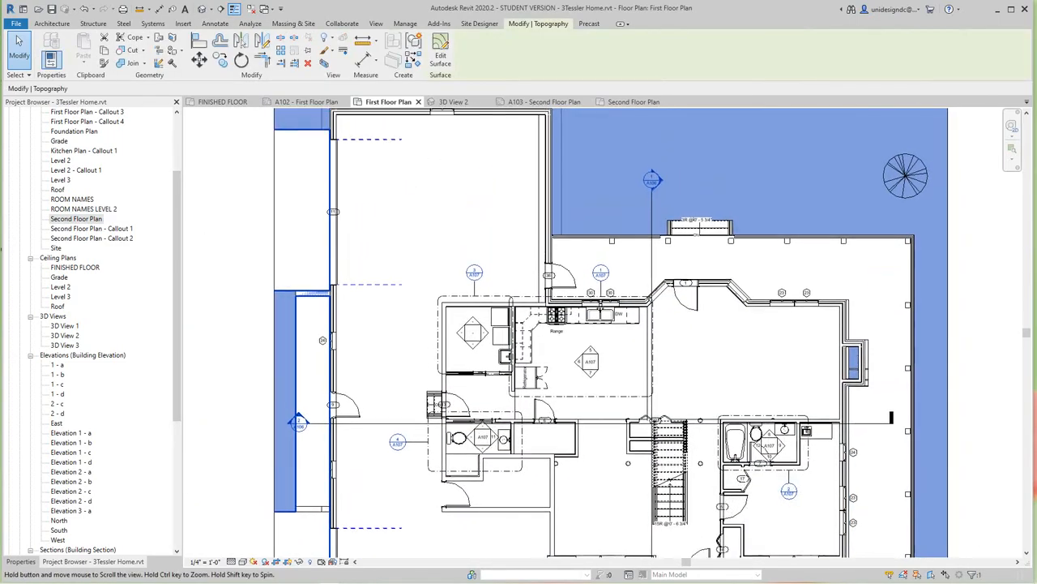
pyautogui.click(214, 23)
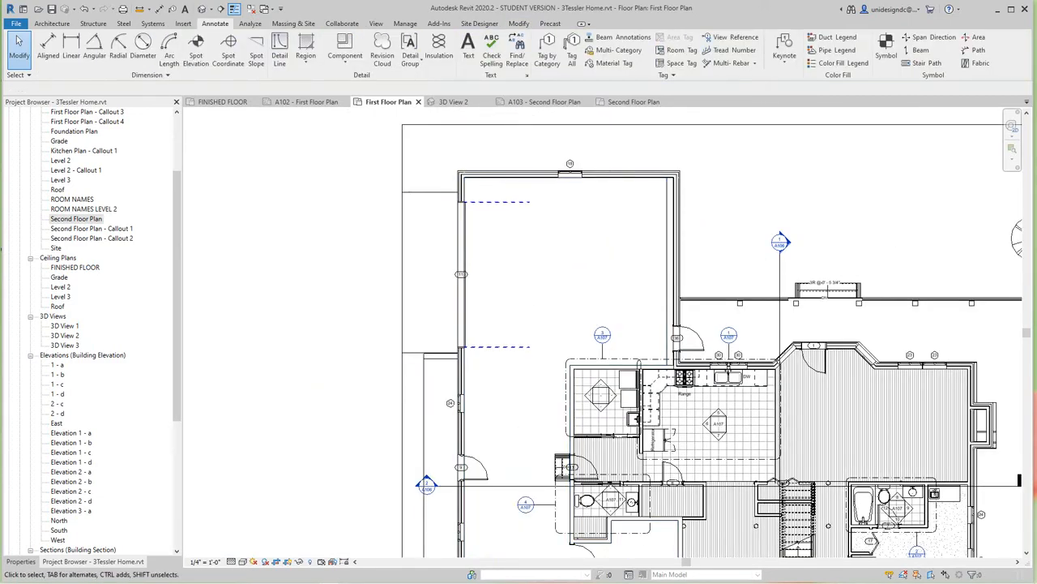
pyautogui.moveTo(548, 45)
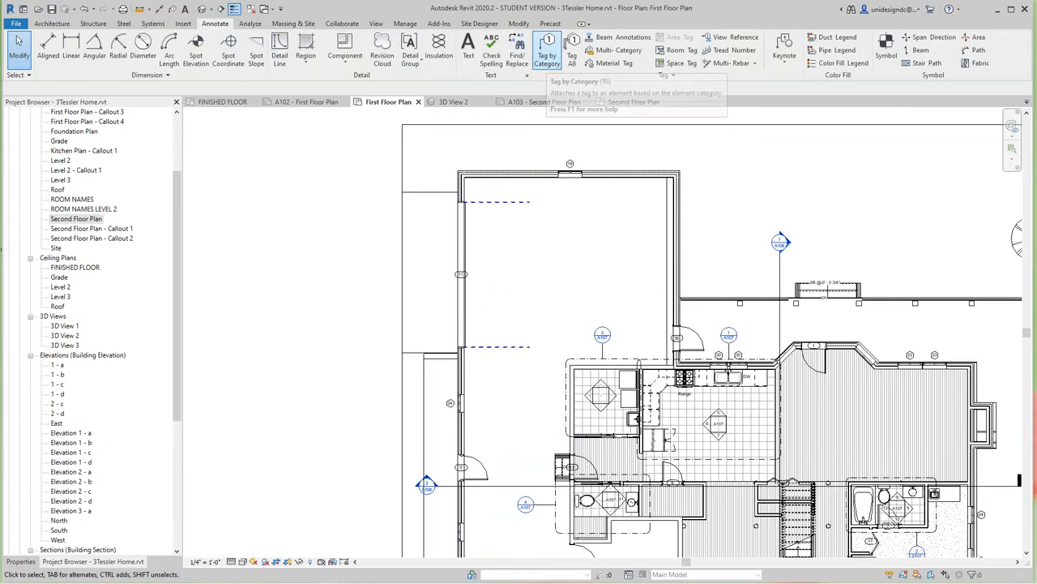
pyautogui.click(546, 48)
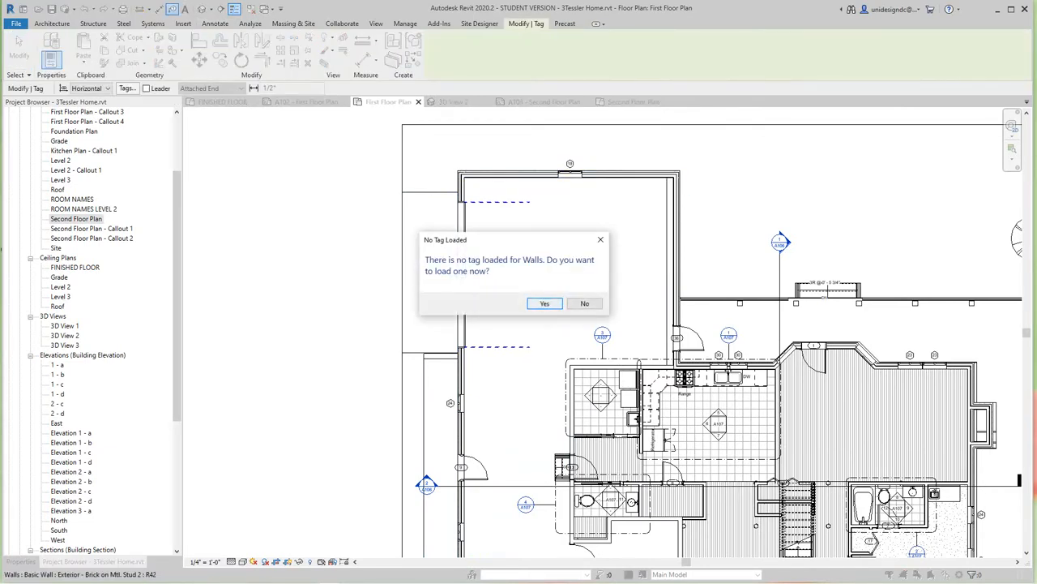
pyautogui.click(545, 303)
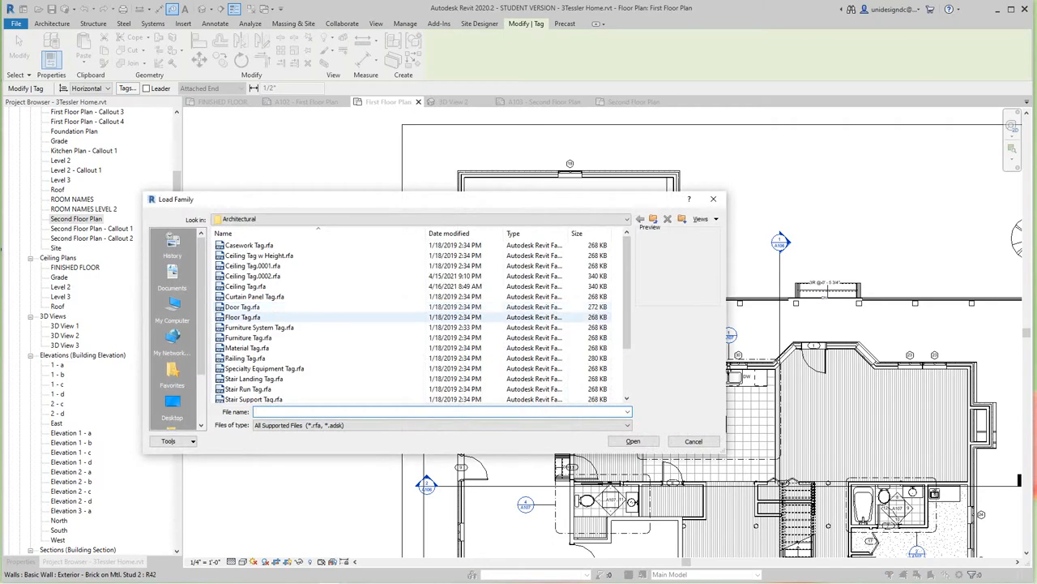
# Load Wall Tag.rfa, tag the exterior wall, stop tagging and open the tag family for editing.
pyautogui.click(242, 358)
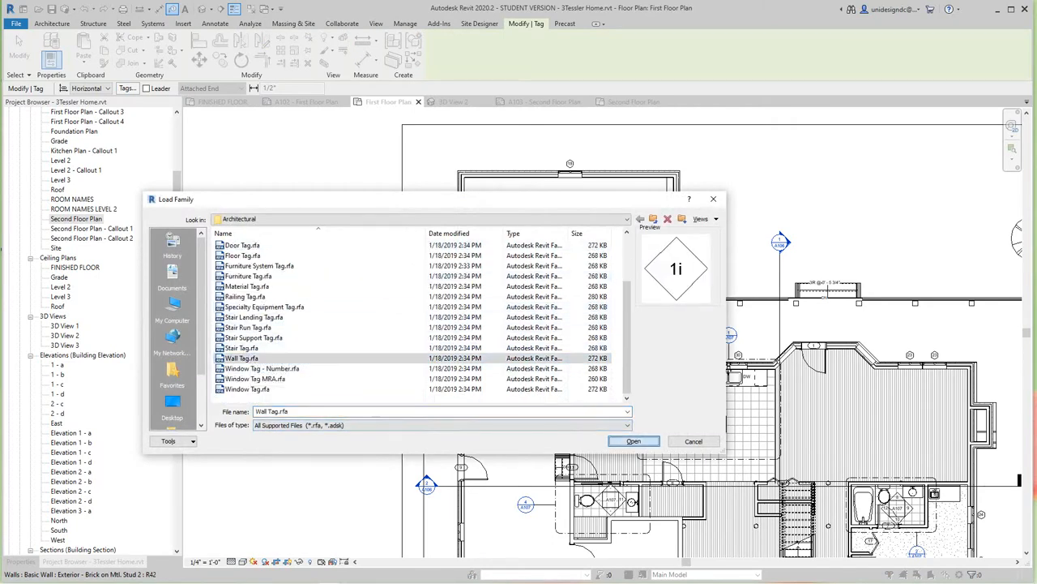
pyautogui.click(632, 441)
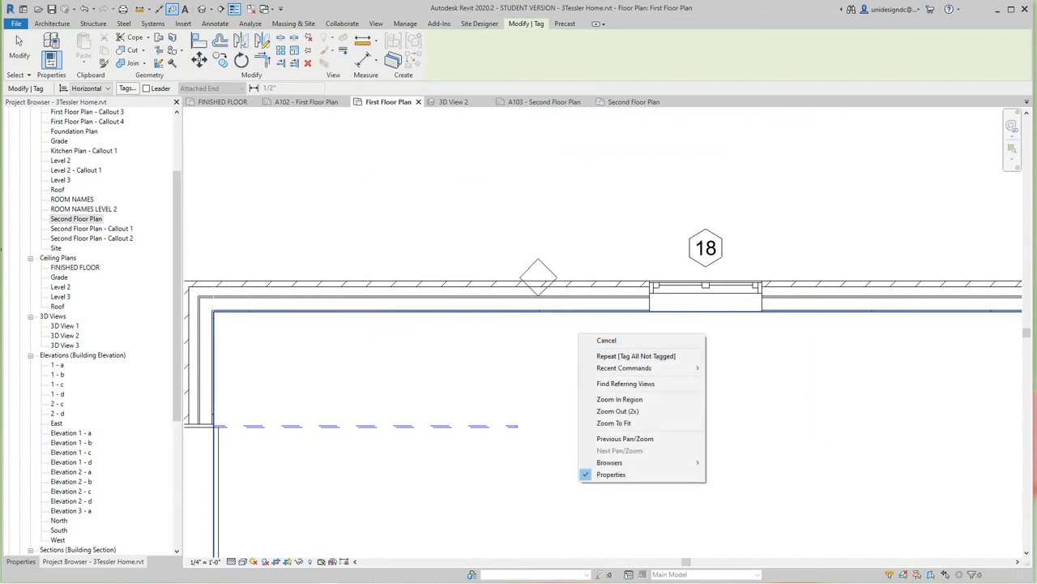
pyautogui.click(606, 340)
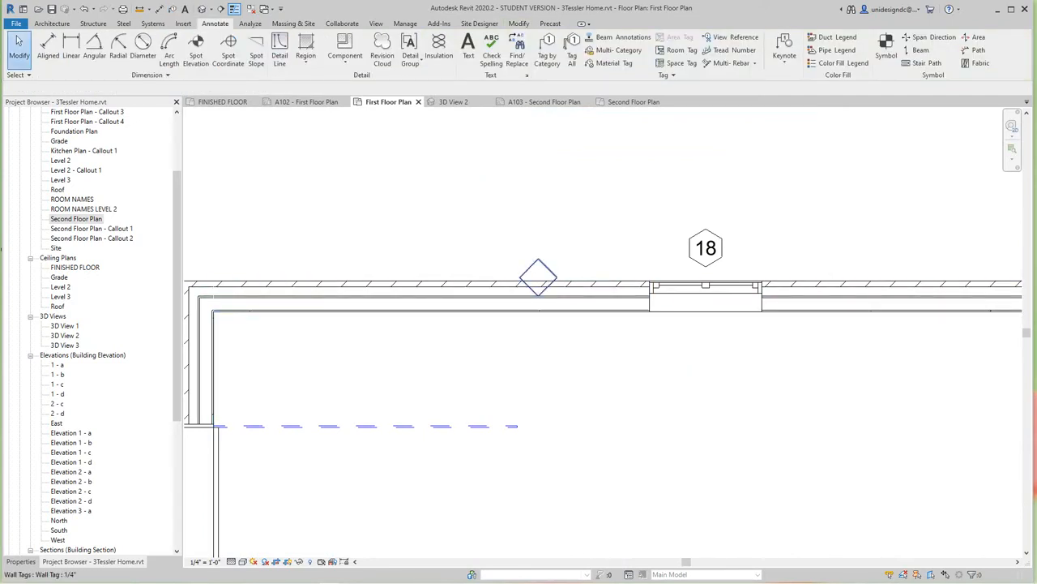
pyautogui.click(538, 278)
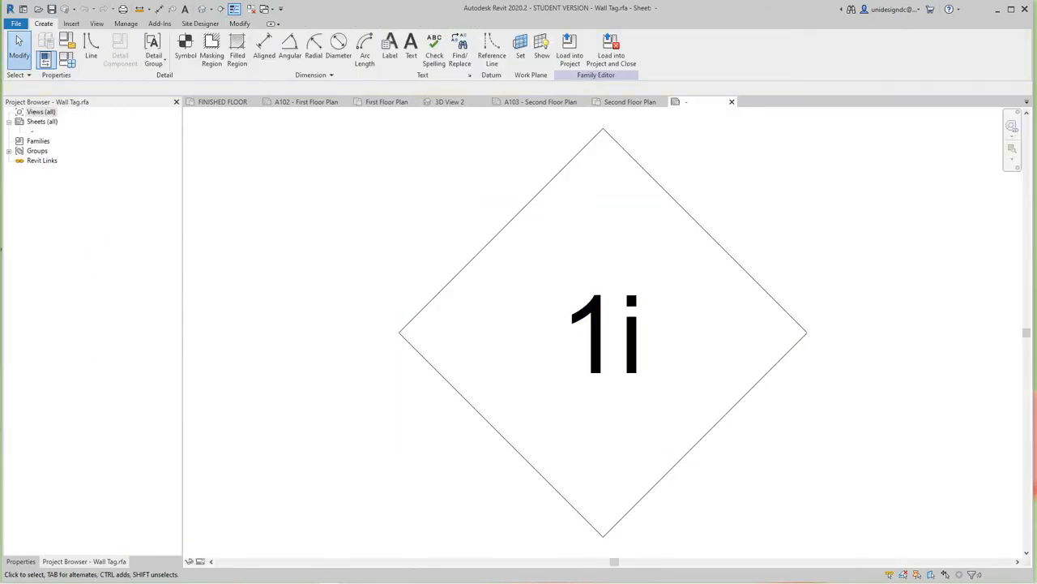
pyautogui.click(603, 333)
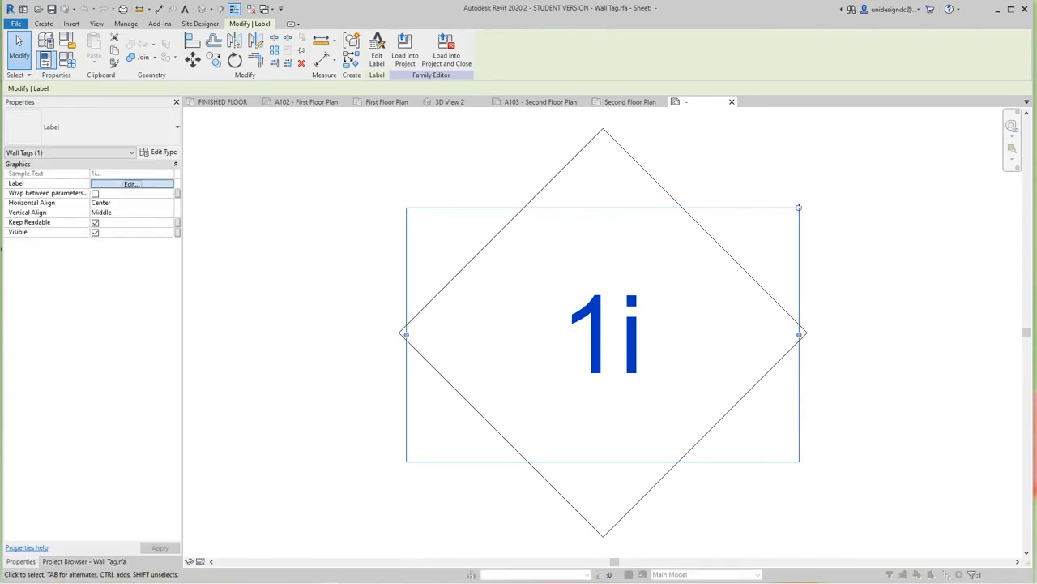
pyautogui.click(132, 183)
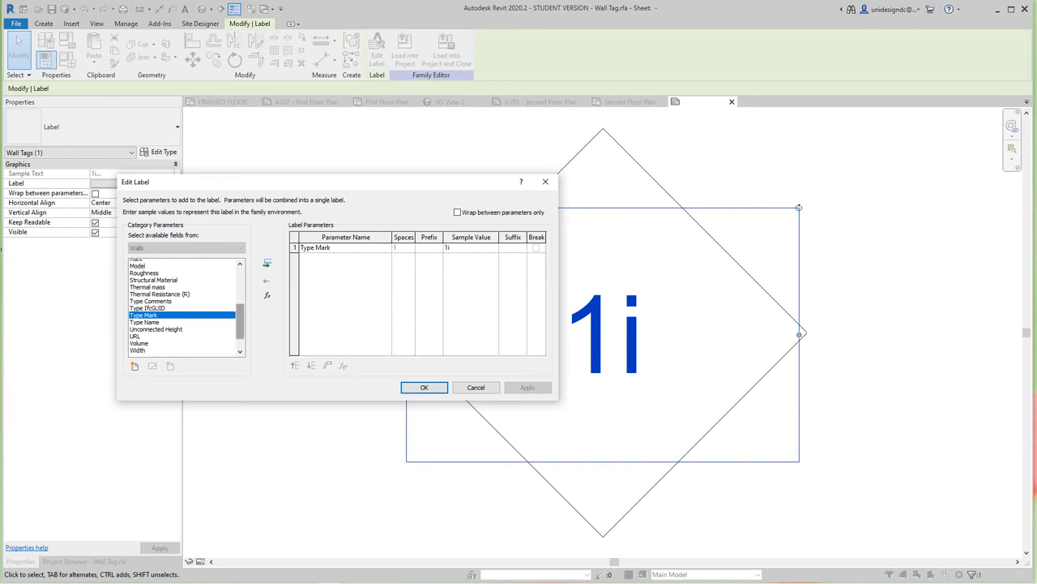
pyautogui.scroll(3)
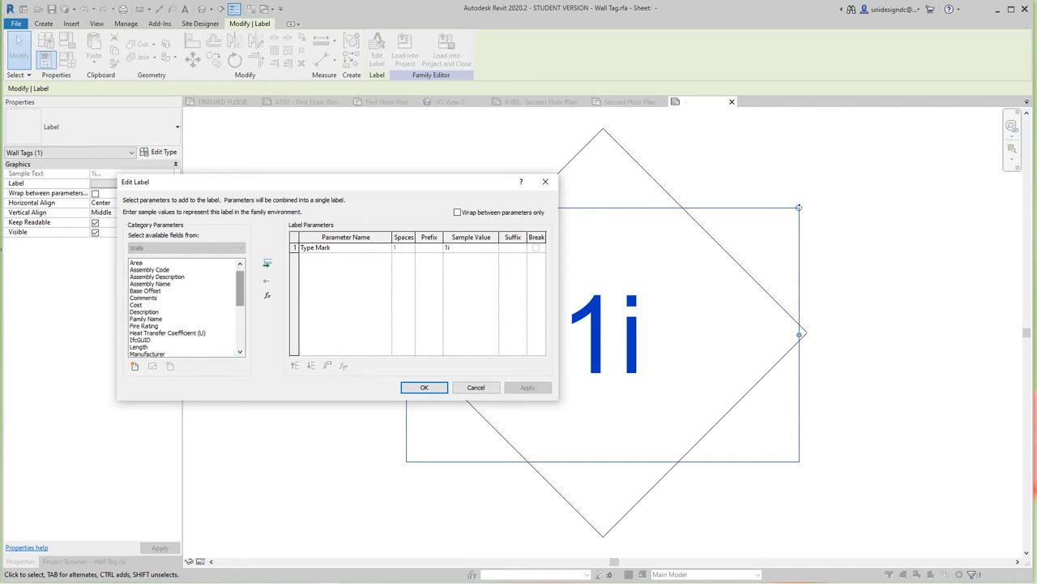
pyautogui.scroll(3)
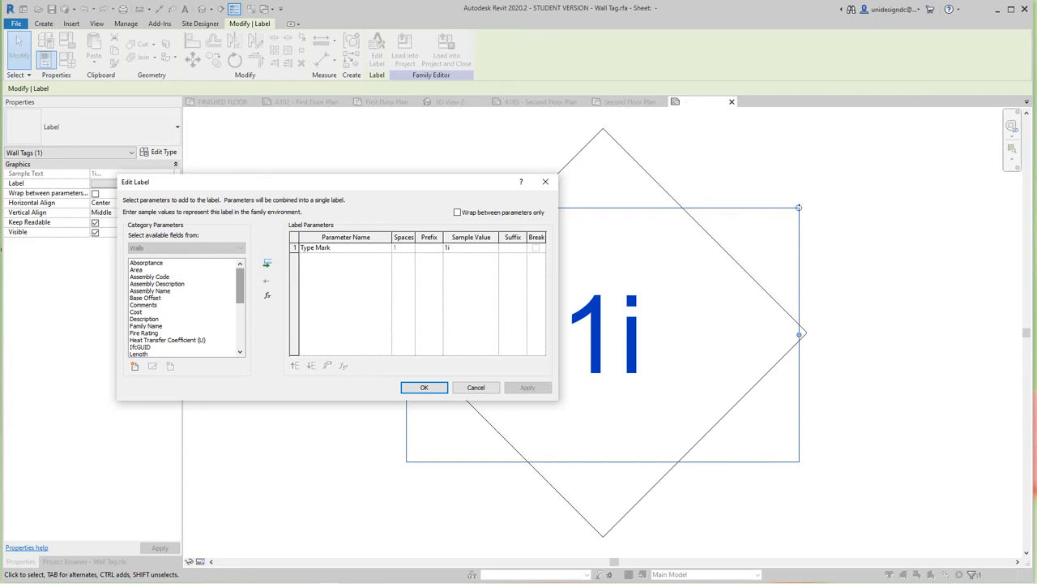
pyautogui.scroll(-3)
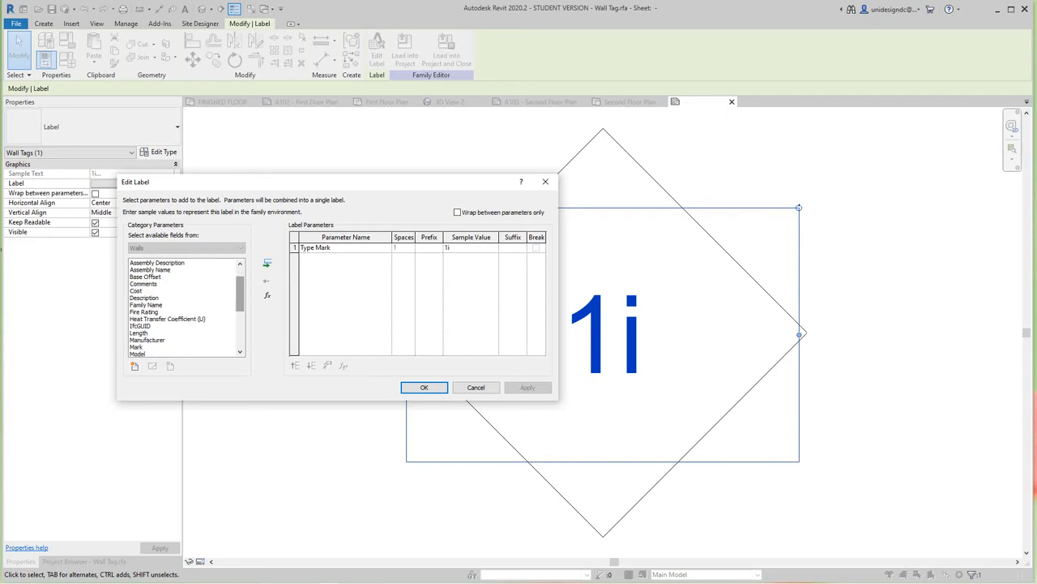
pyautogui.scroll(-3)
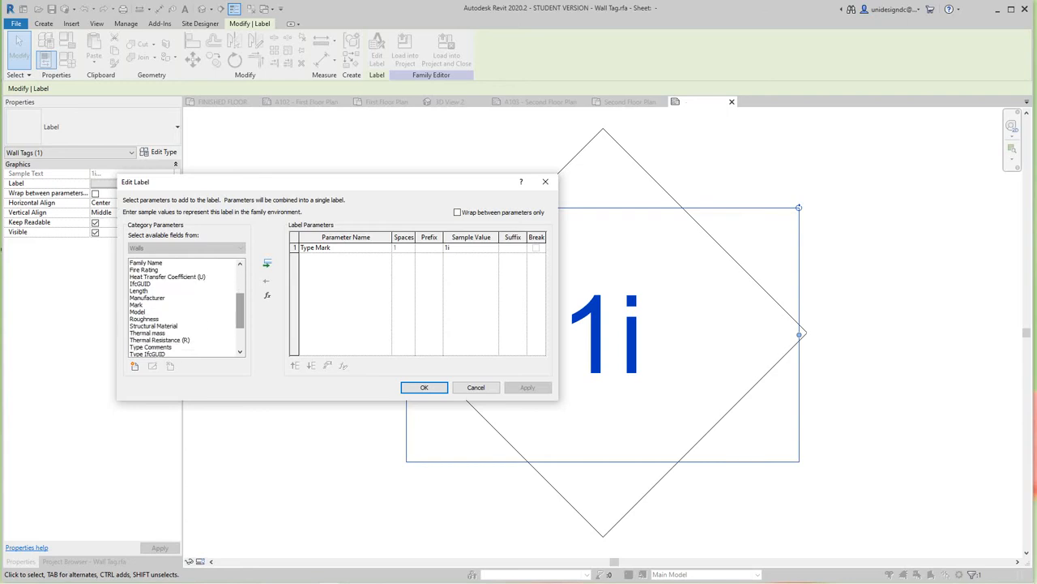
pyautogui.click(145, 339)
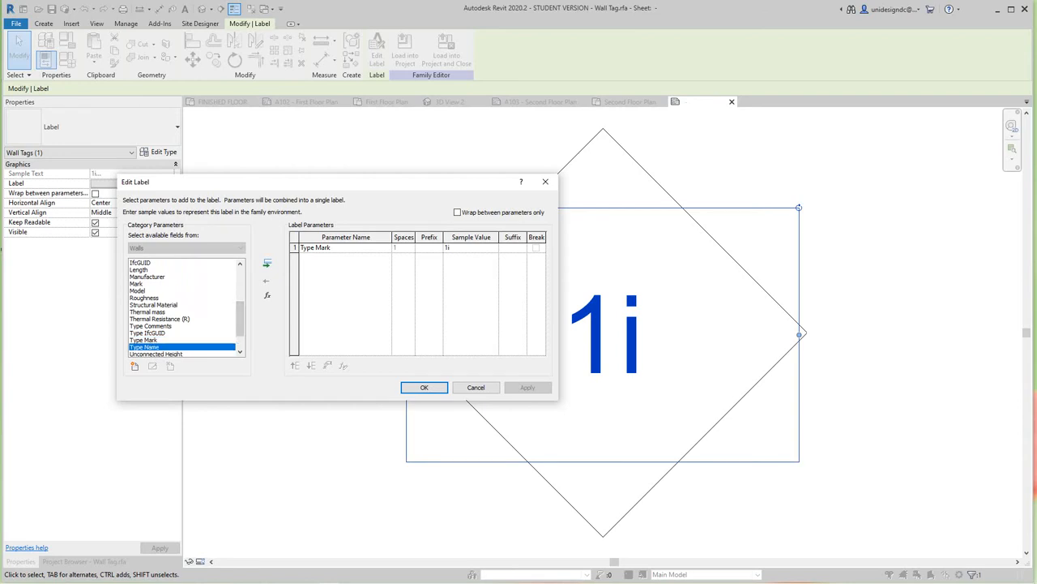
pyautogui.click(425, 386)
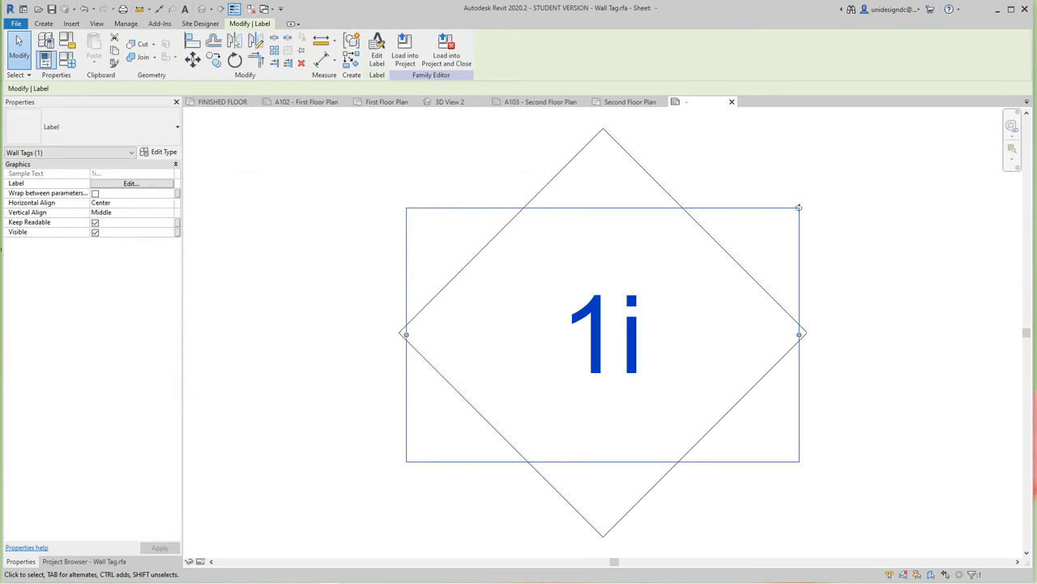
pyautogui.moveTo(405, 48)
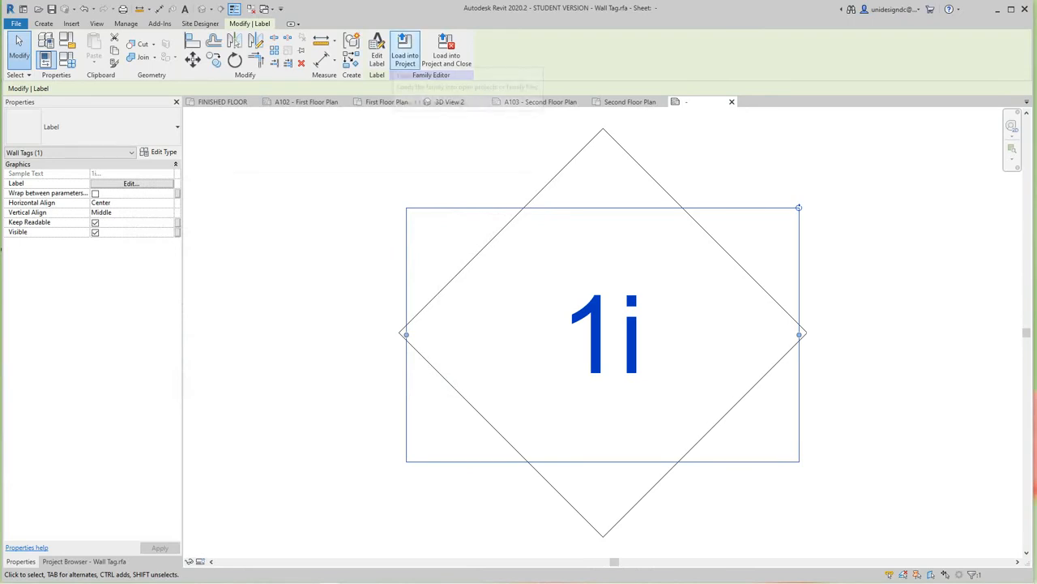
# Load the edited wall tag into the project and inspect the question-mark tag on the first-floor wall.
pyautogui.click(405, 49)
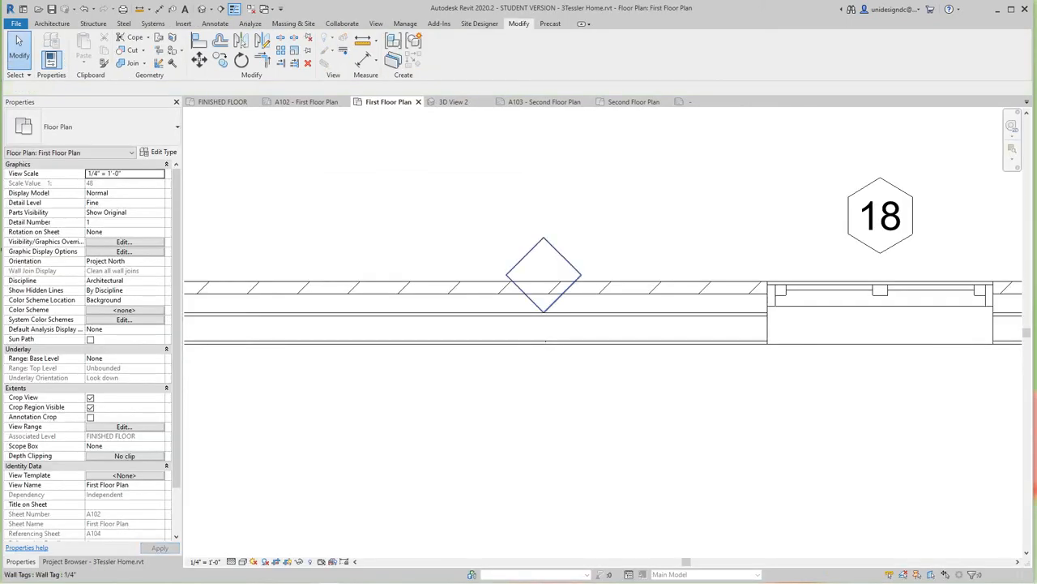
pyautogui.click(543, 272)
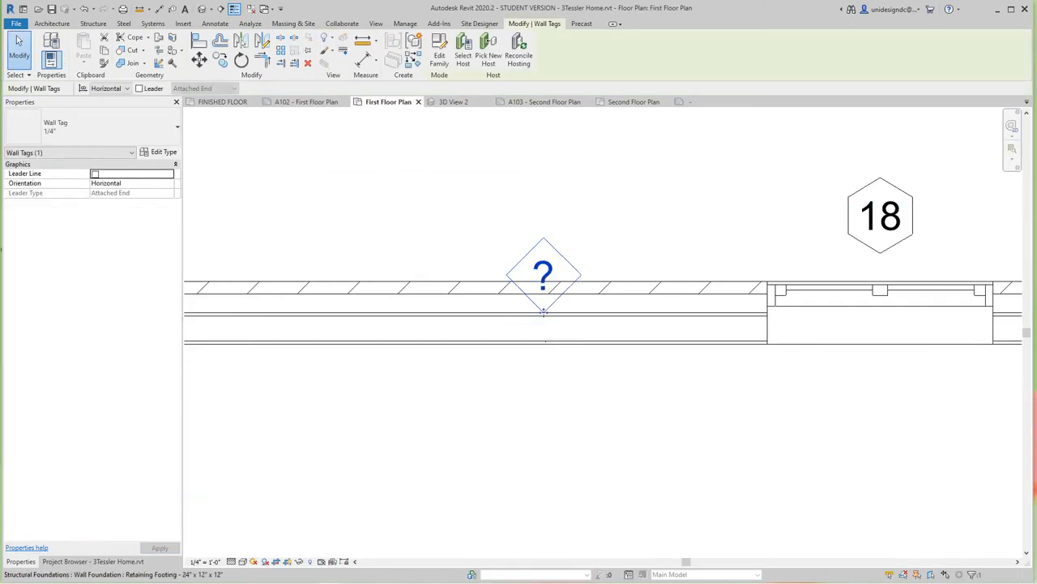
pyautogui.click(543, 272)
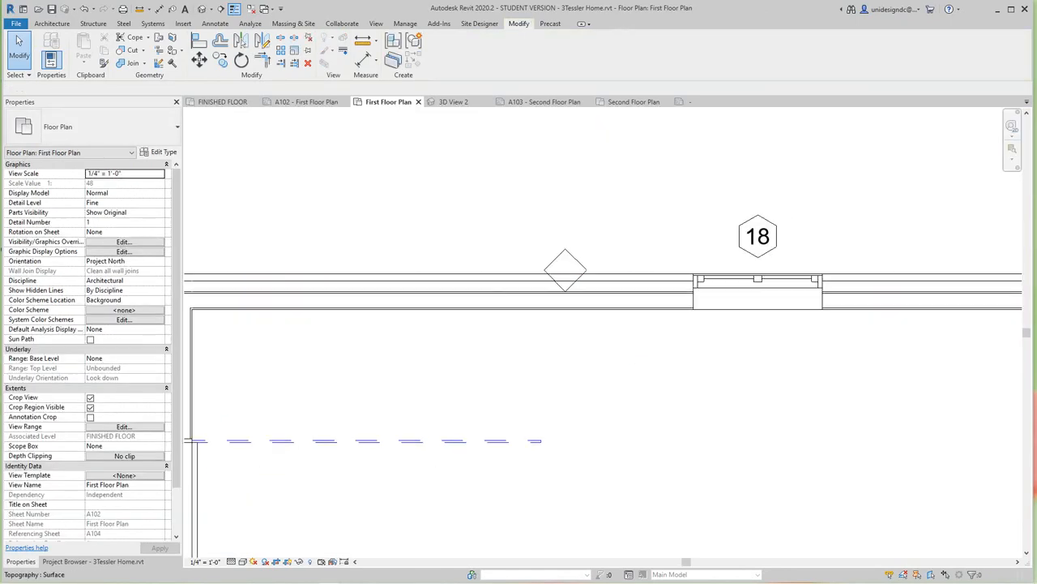
pyautogui.scroll(-3)
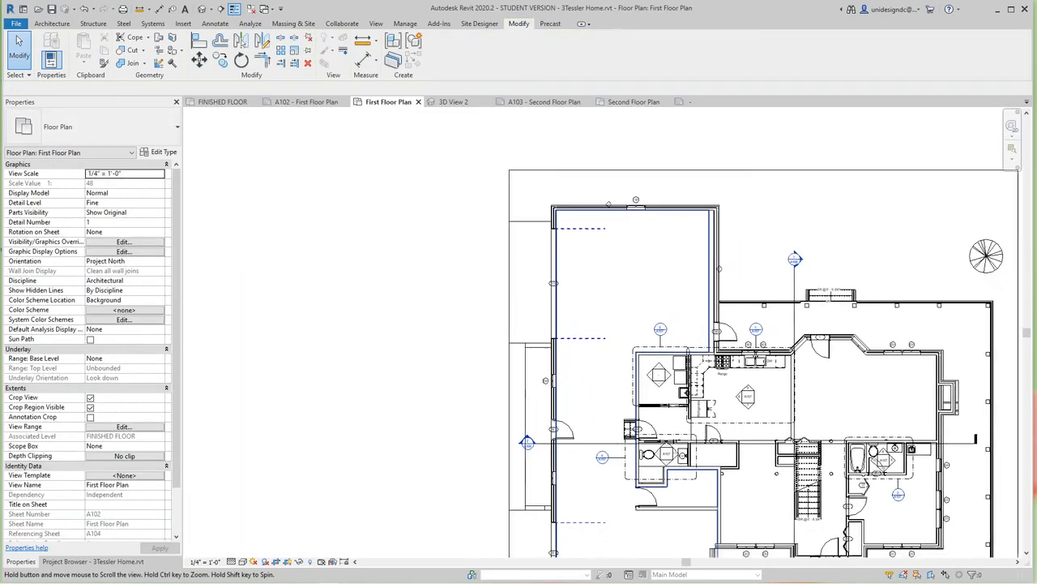
pyautogui.scroll(3)
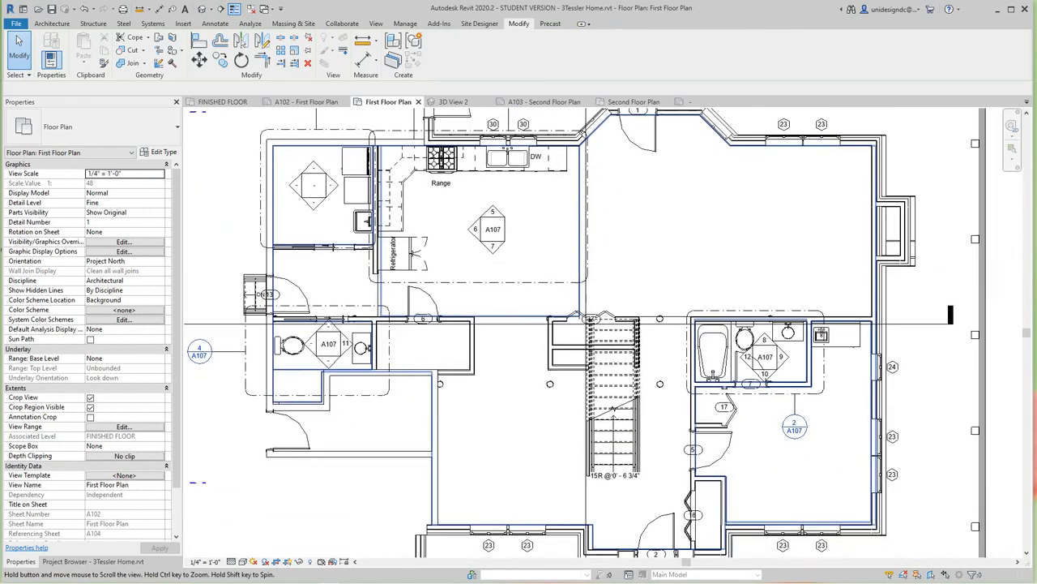
pyautogui.scroll(-3)
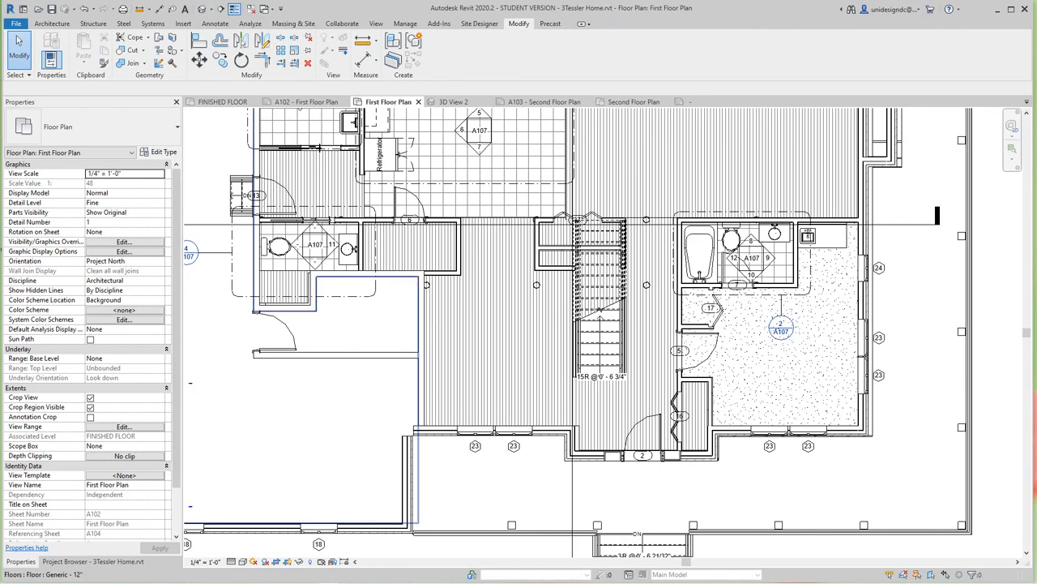
pyautogui.scroll(-3)
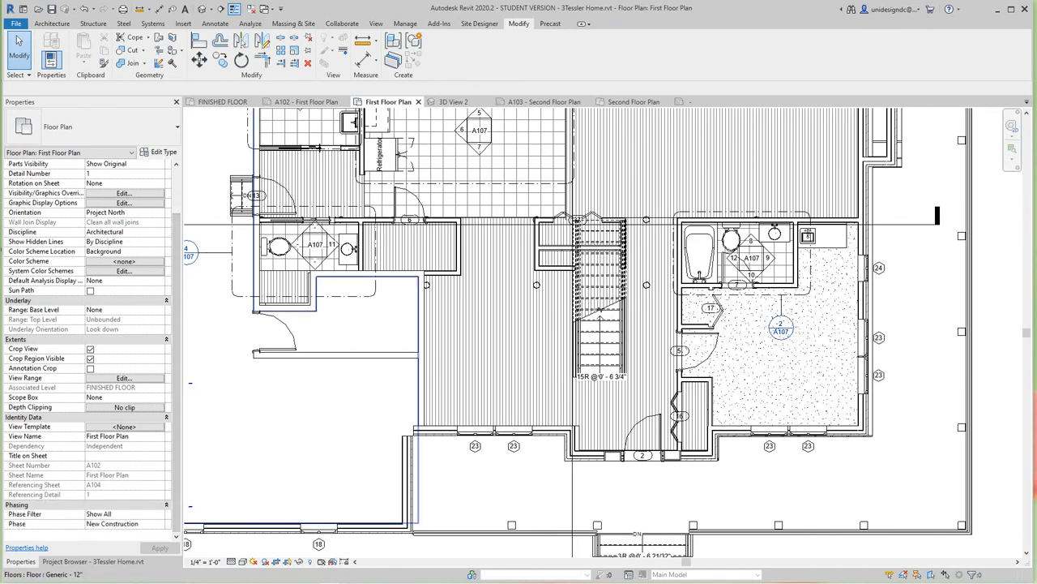
# Bring up the Project Browser list of views and sheets.
pyautogui.click(84, 561)
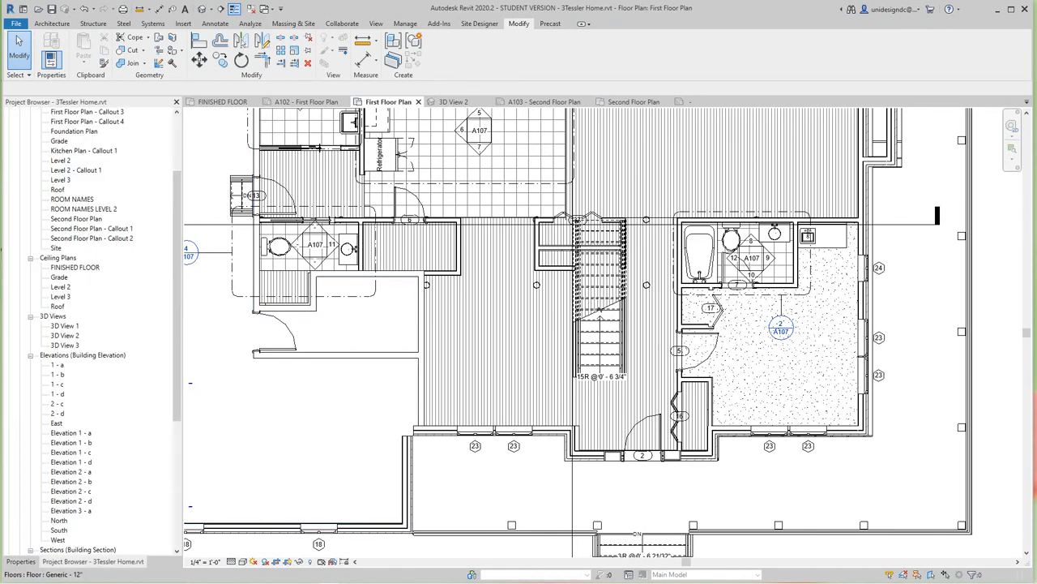
pyautogui.scroll(-3)
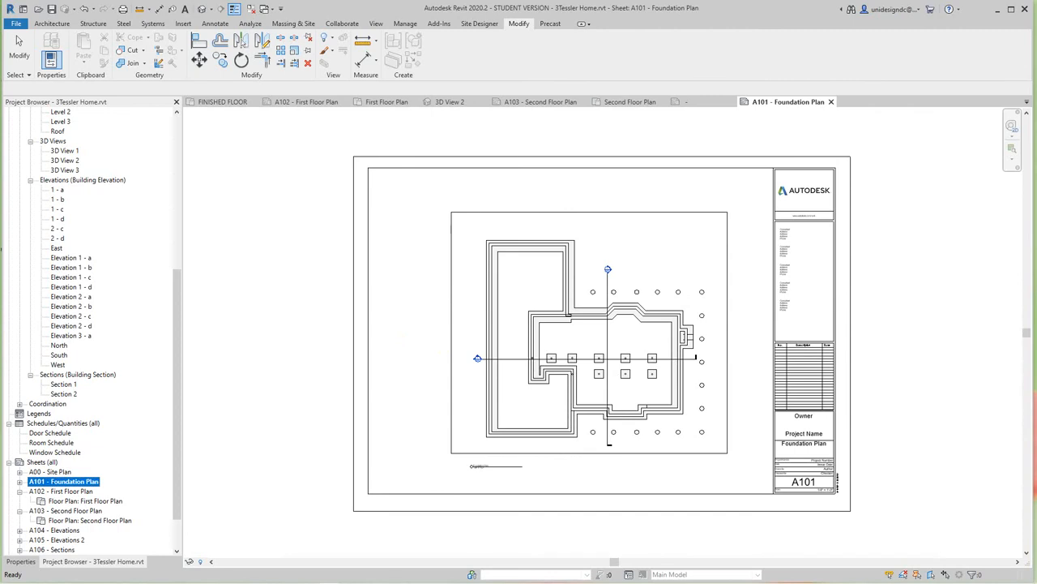
# Review sheet A102 First Floor Plan, the Second Floor Plan view, then the A108 schedules sheet.
pyautogui.scroll(-3)
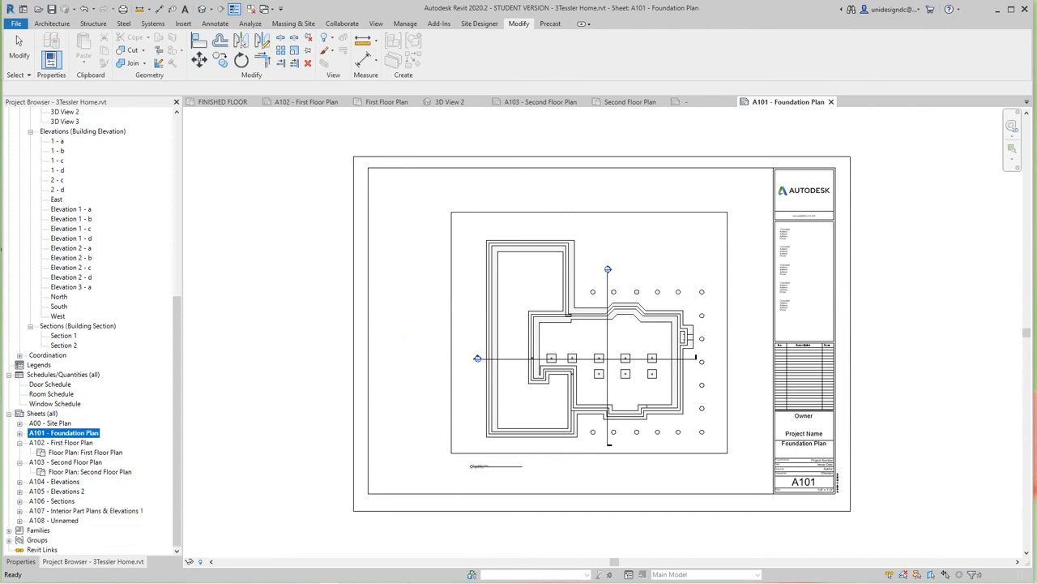
pyautogui.click(306, 100)
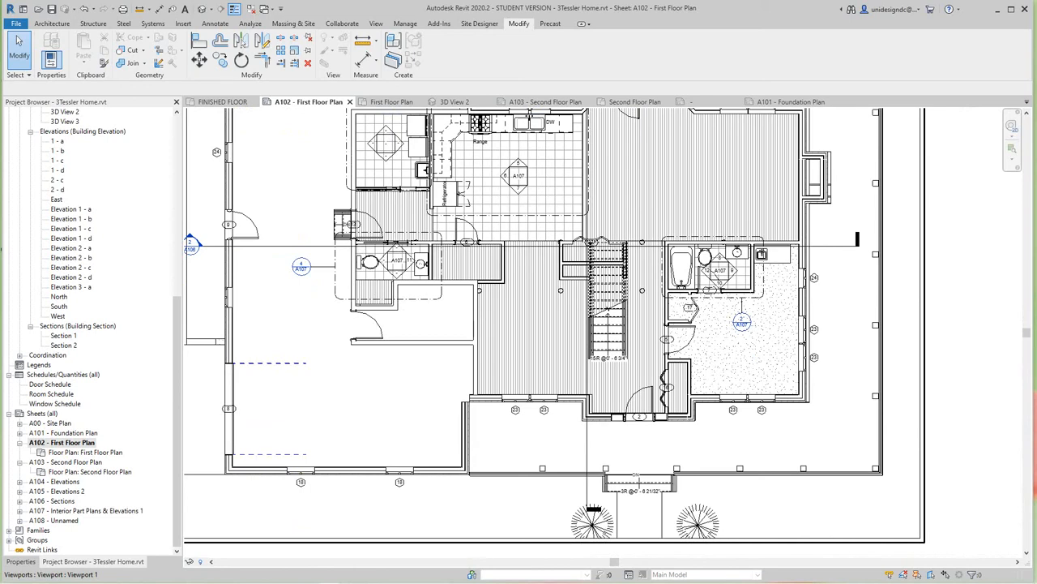
pyautogui.click(632, 101)
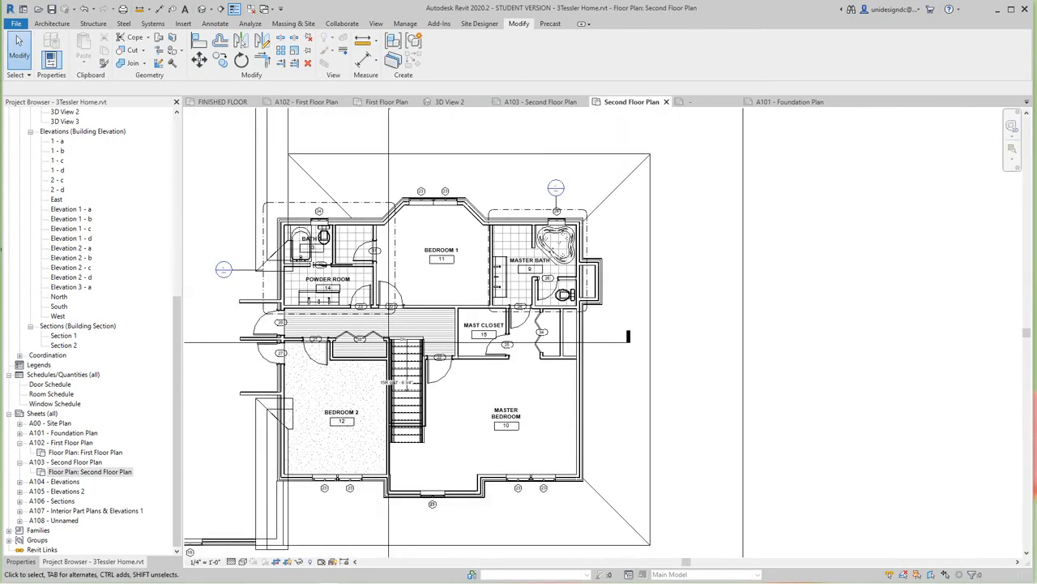
pyautogui.click(542, 101)
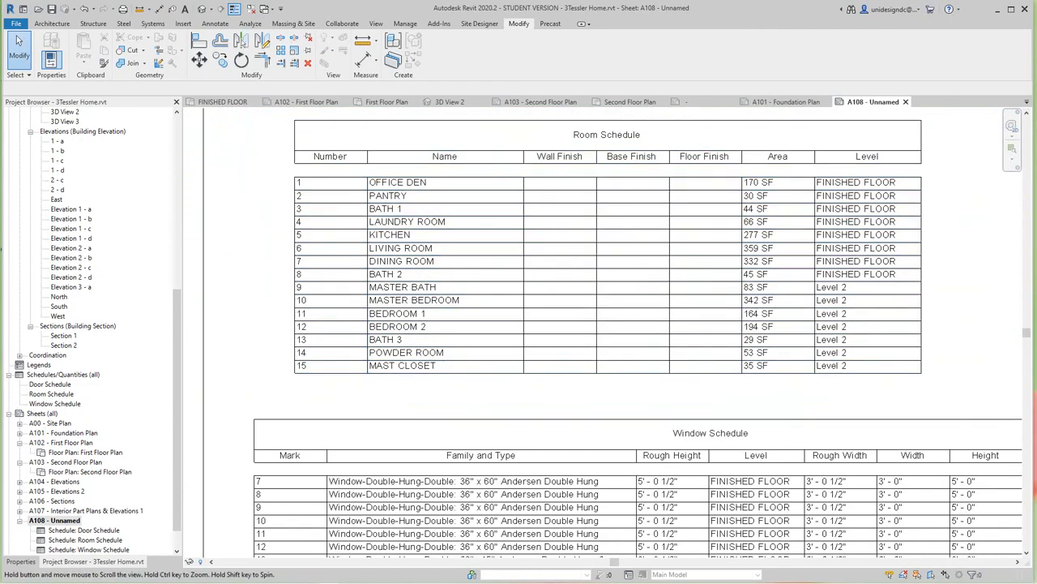
# Scroll through the Room, Door and Window Schedules on A108, then move to 3D View 2.
pyautogui.scroll(-3)
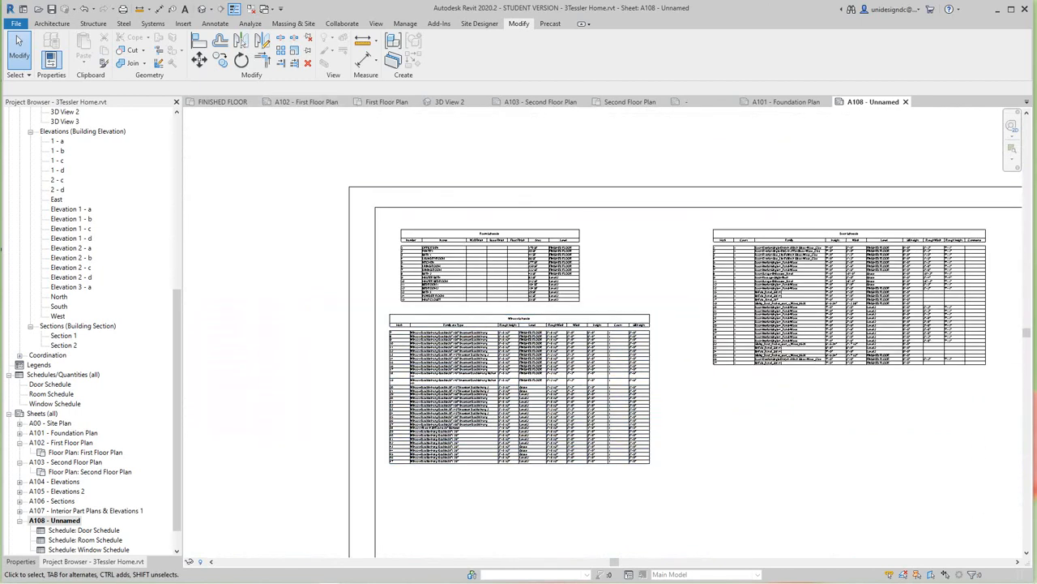
pyautogui.click(451, 101)
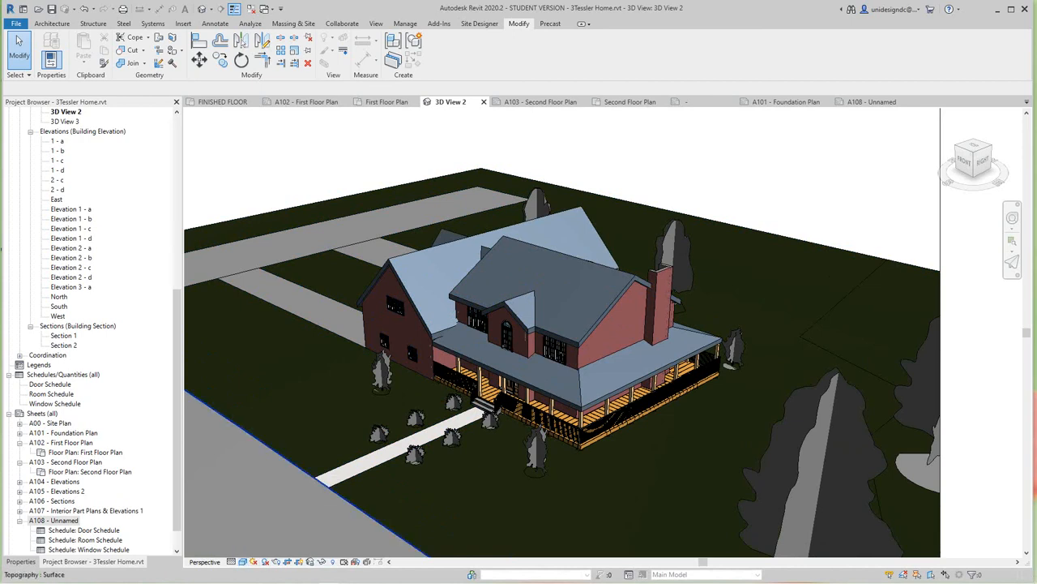
# List the visual style choices for 3D View 2, from wireframe to ray trace.
pyautogui.click(243, 560)
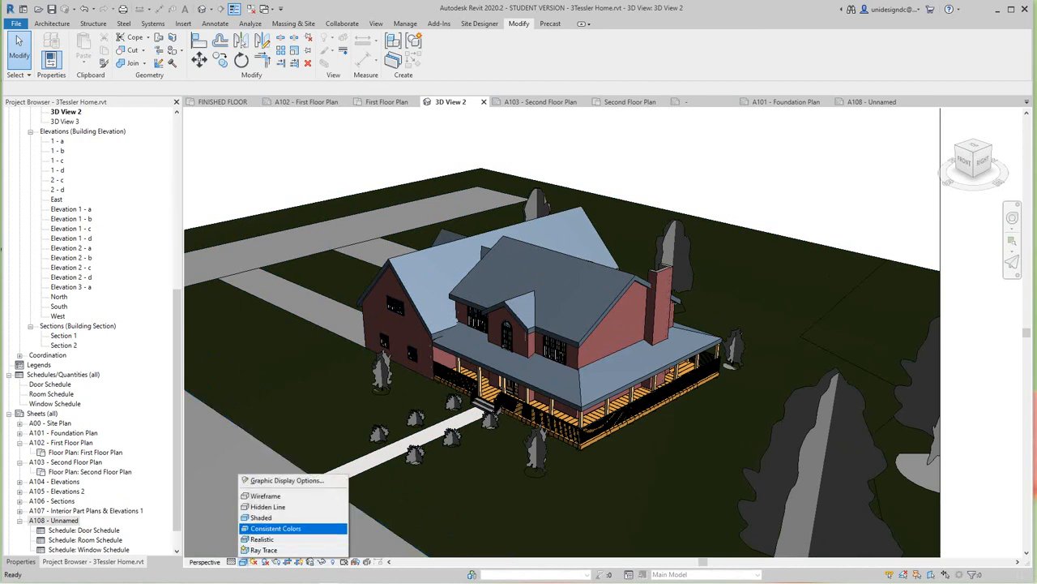